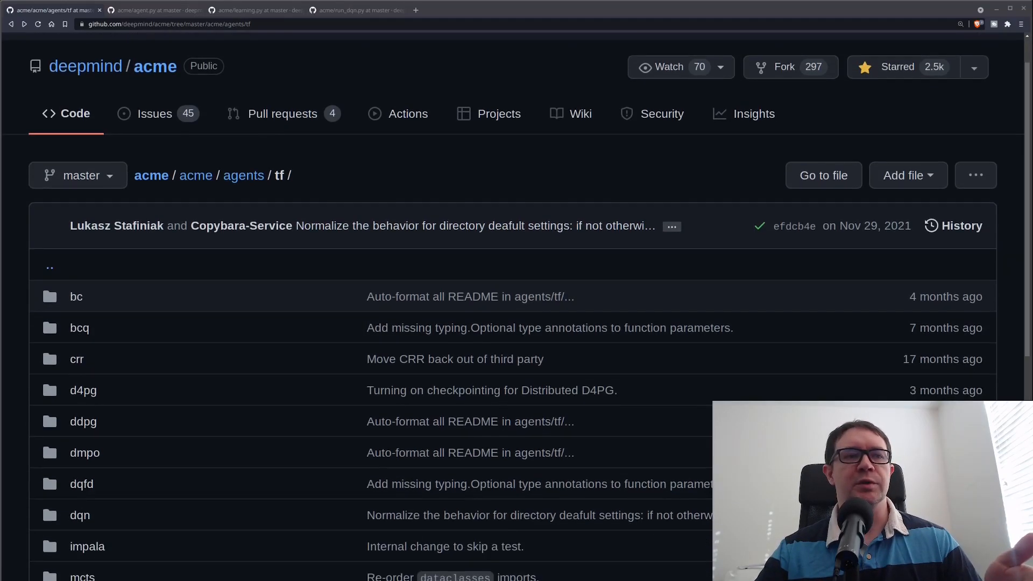
- Review the RLlib Available Algorithms table, browse the Acme tf agents folder, and reach the DQN agent source
{"action": "scroll", "scroll_direction": "down", "scroll_amount": 3}
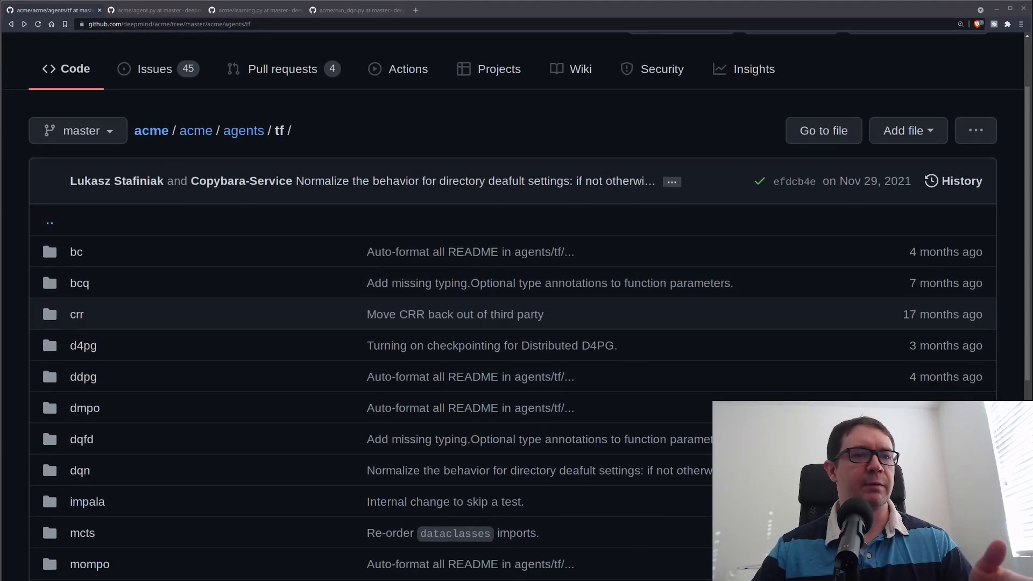
{"action": "scroll", "scroll_direction": "down", "scroll_amount": 3}
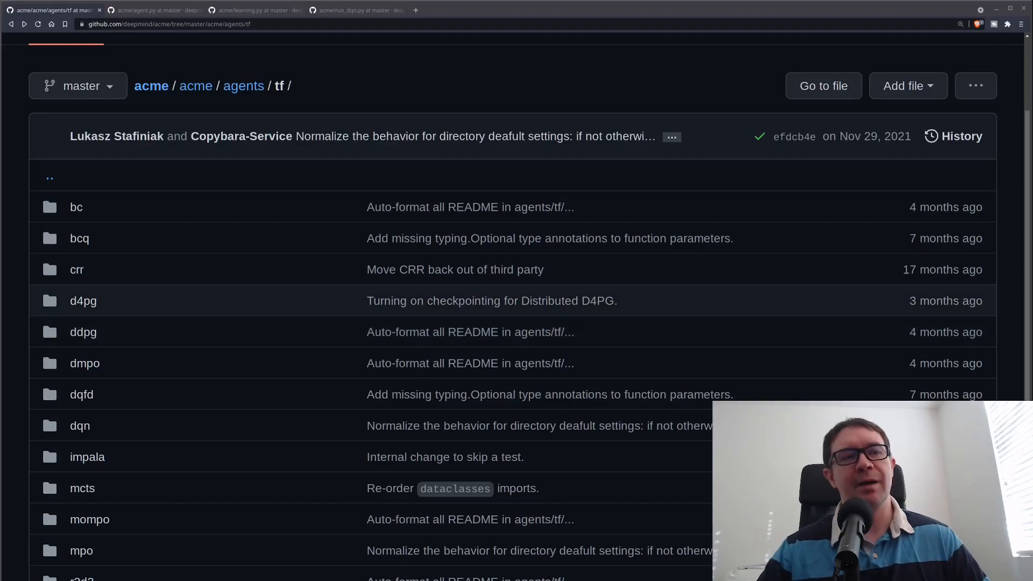
{"action": "scroll", "scroll_direction": "down", "scroll_amount": 3}
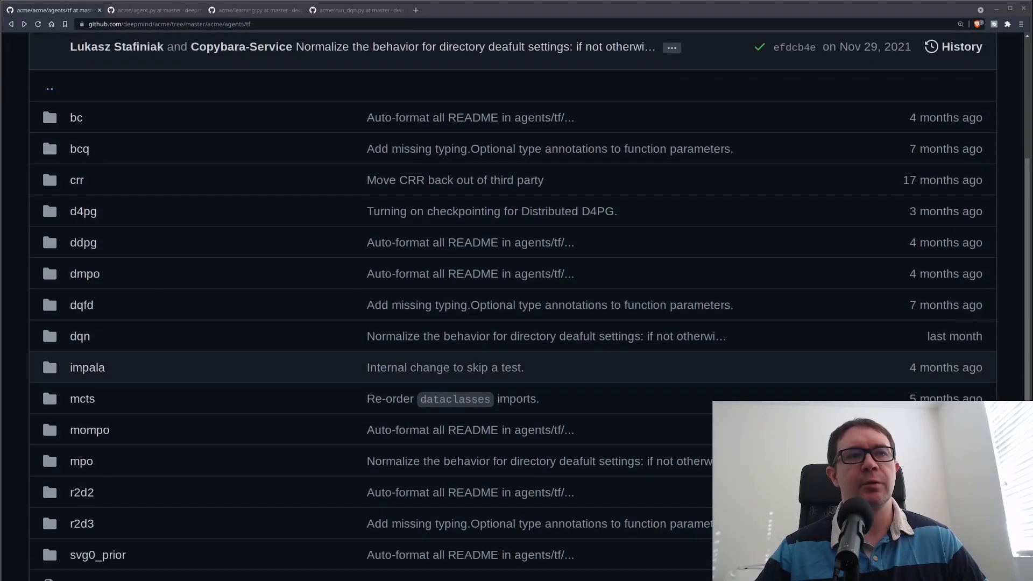
{"action": "mouse_move", "coordinate": [82, 492]}
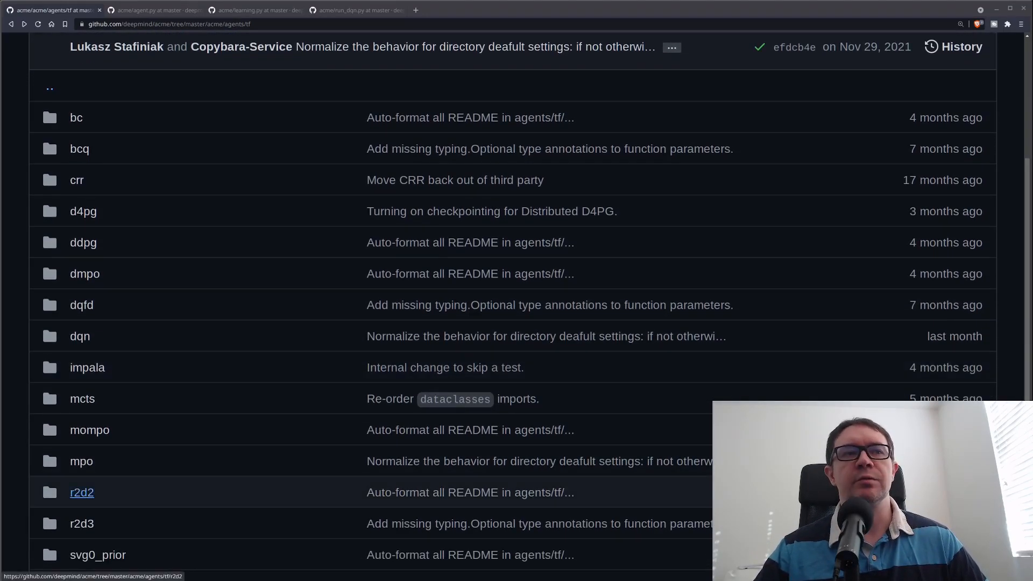
{"action": "mouse_move", "coordinate": [81, 398]}
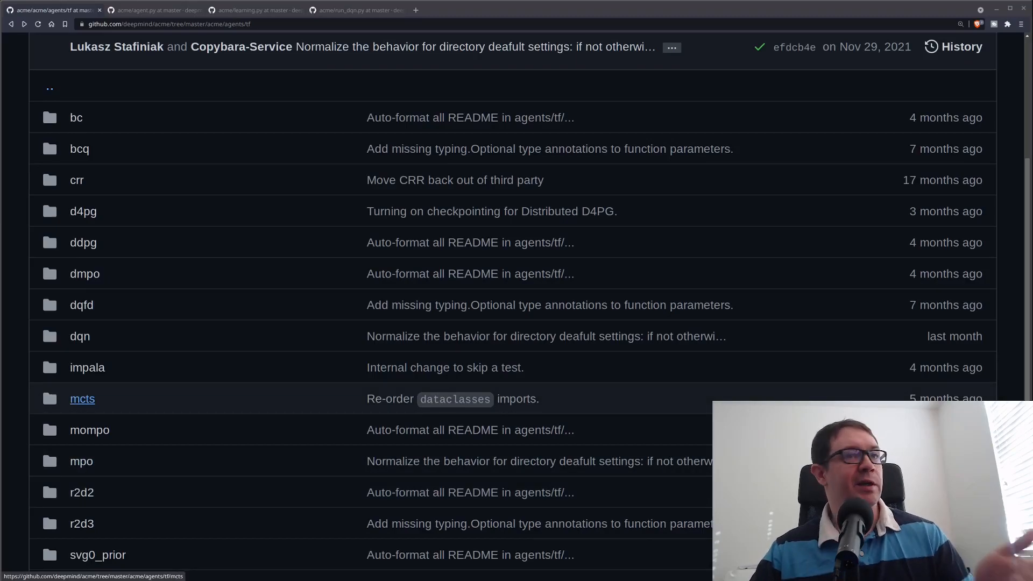
{"action": "mouse_move", "coordinate": [83, 242]}
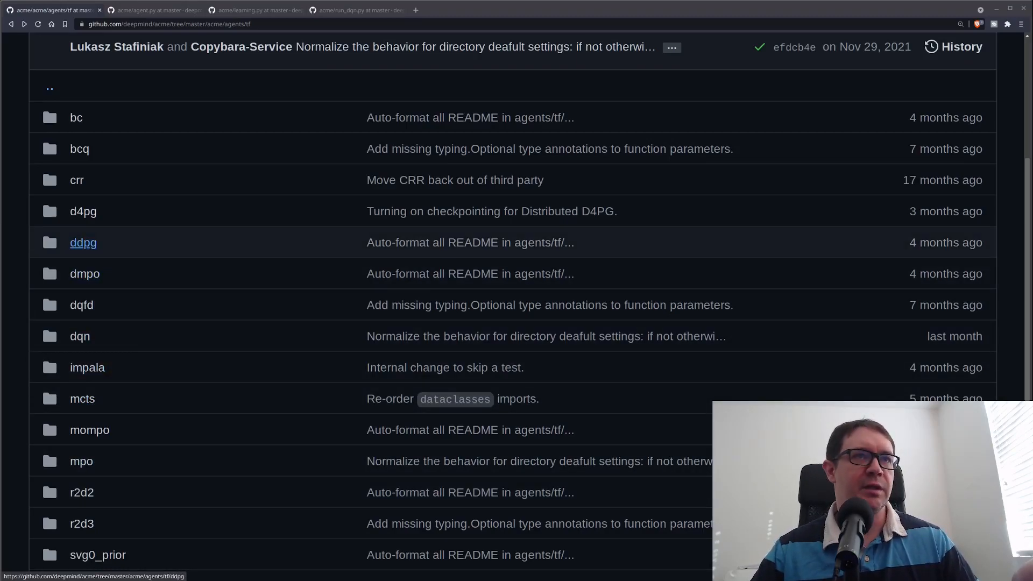
{"action": "mouse_move", "coordinate": [83, 211]}
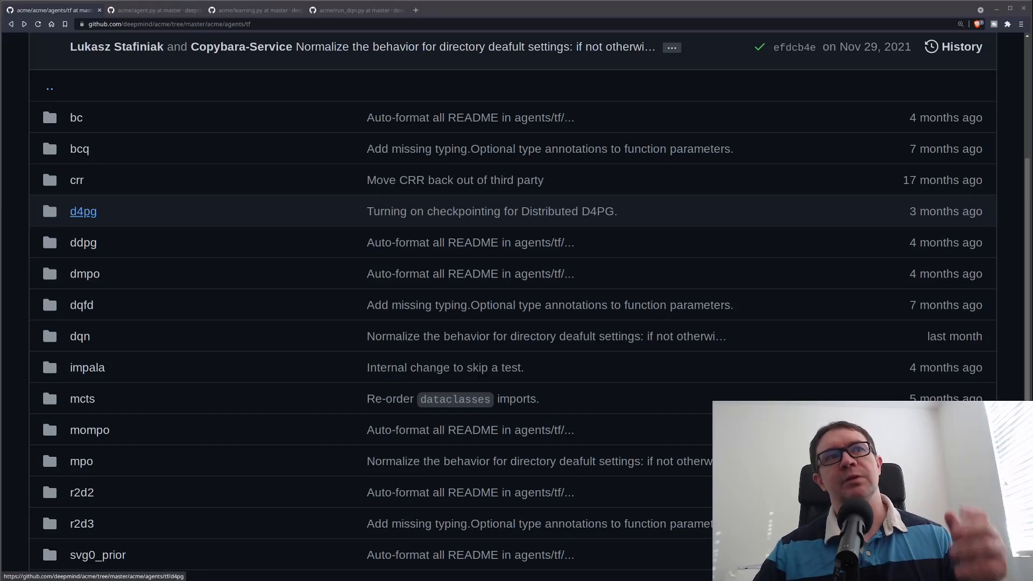
{"action": "left_click", "coordinate": [83, 211]}
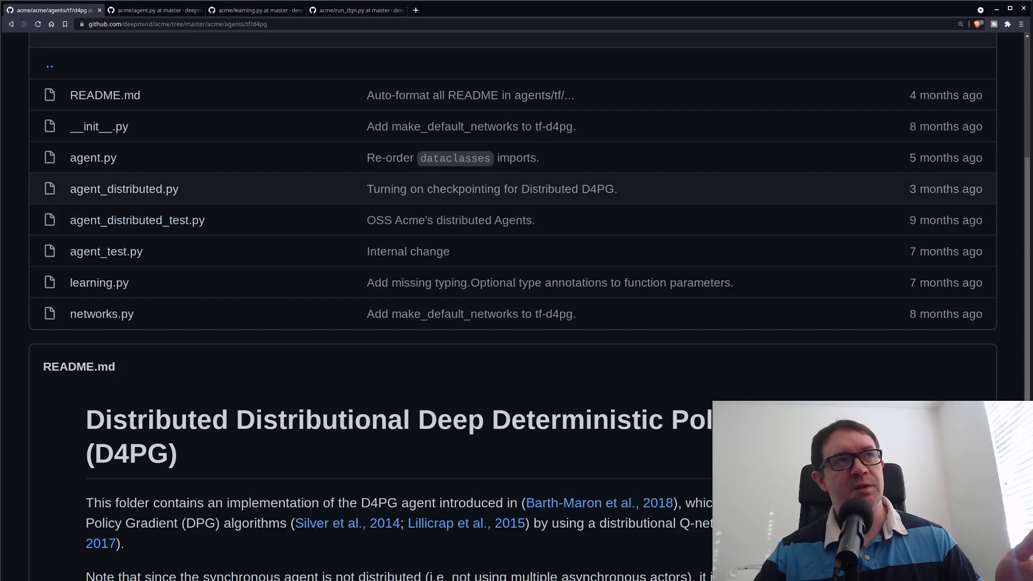
{"action": "left_click", "coordinate": [48, 65]}
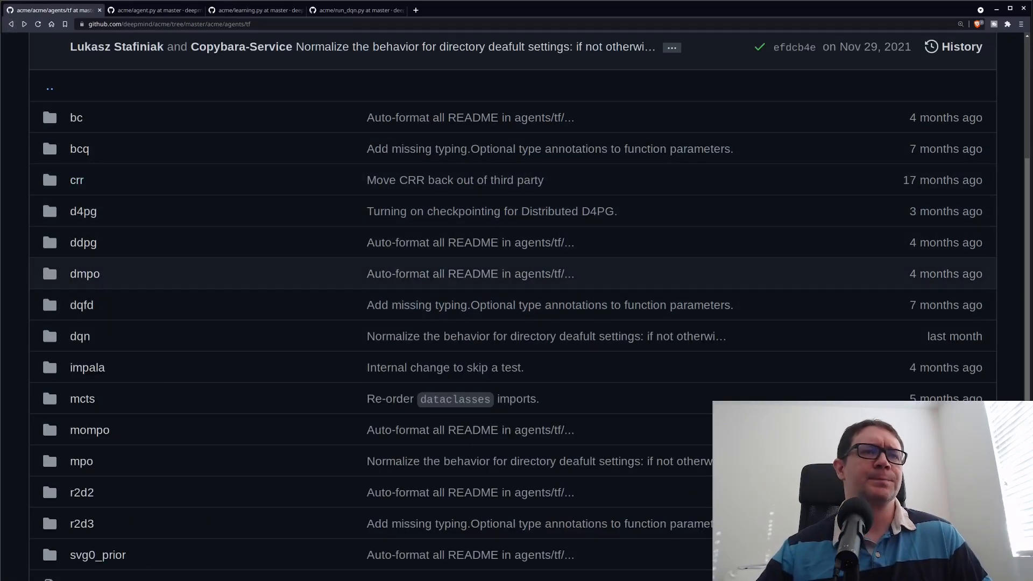
{"action": "scroll", "scroll_direction": "down", "scroll_amount": 3}
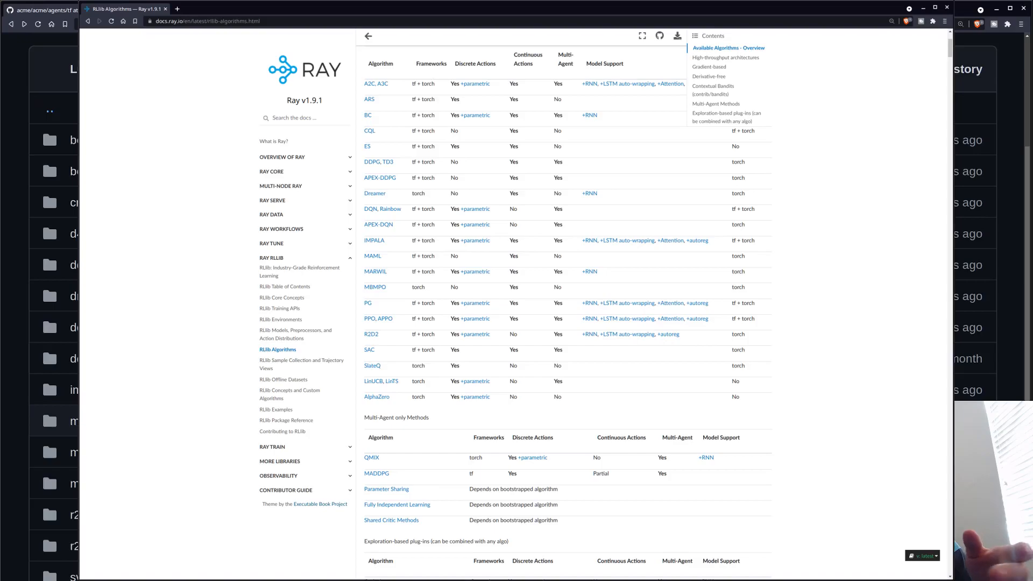
{"action": "left_click", "coordinate": [46, 10]}
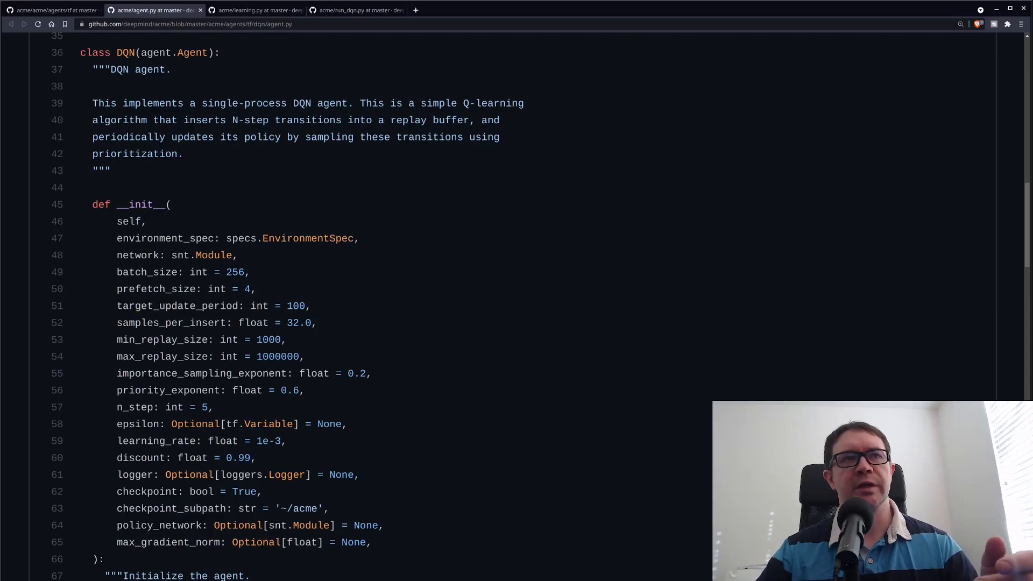
- Highlight the target_update_period argument with its default of 100 in the DQN constructor
{"action": "double_click", "coordinate": [211, 255]}
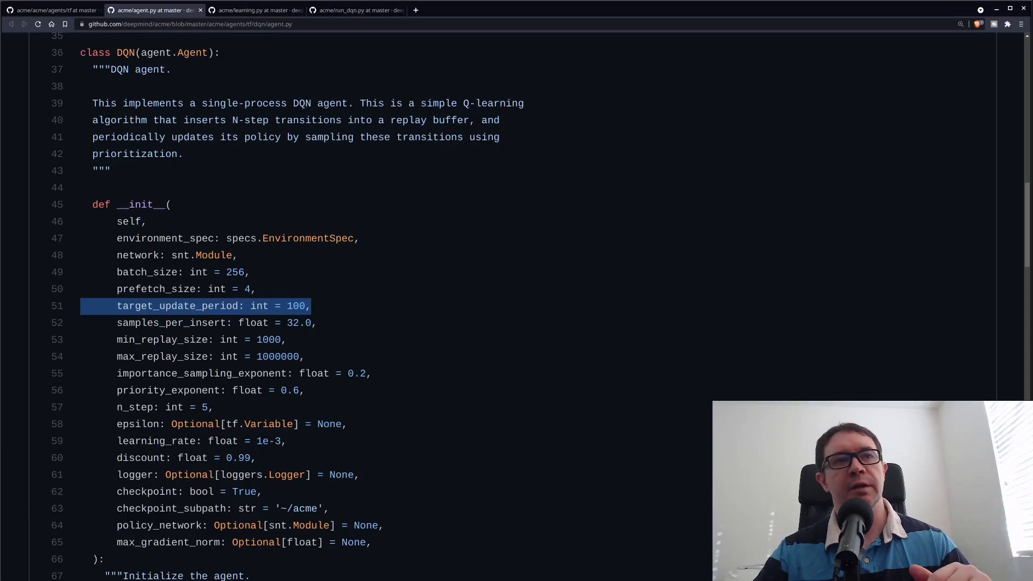
{"action": "left_click", "coordinate": [90, 323]}
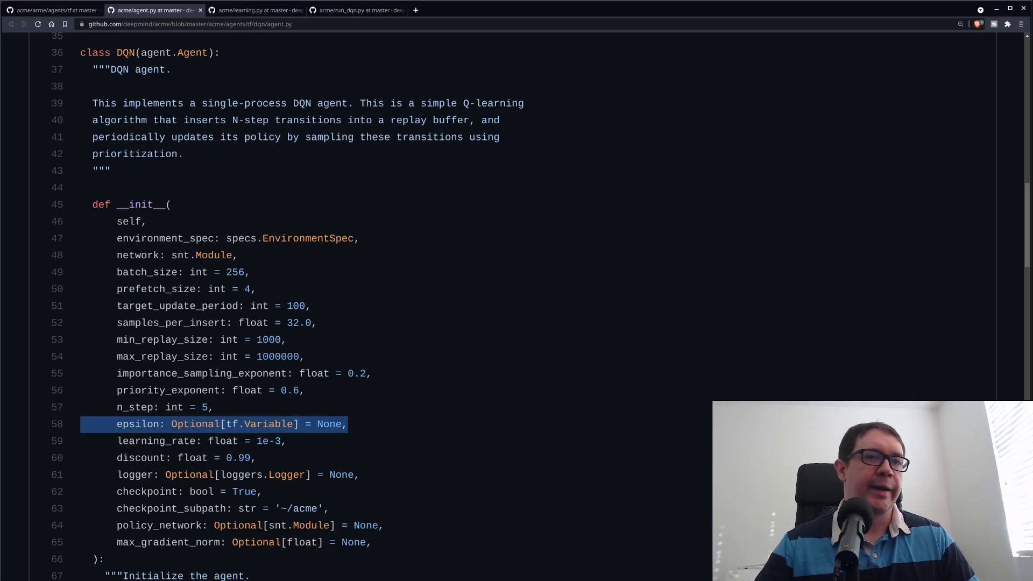
{"action": "double_click", "coordinate": [138, 423]}
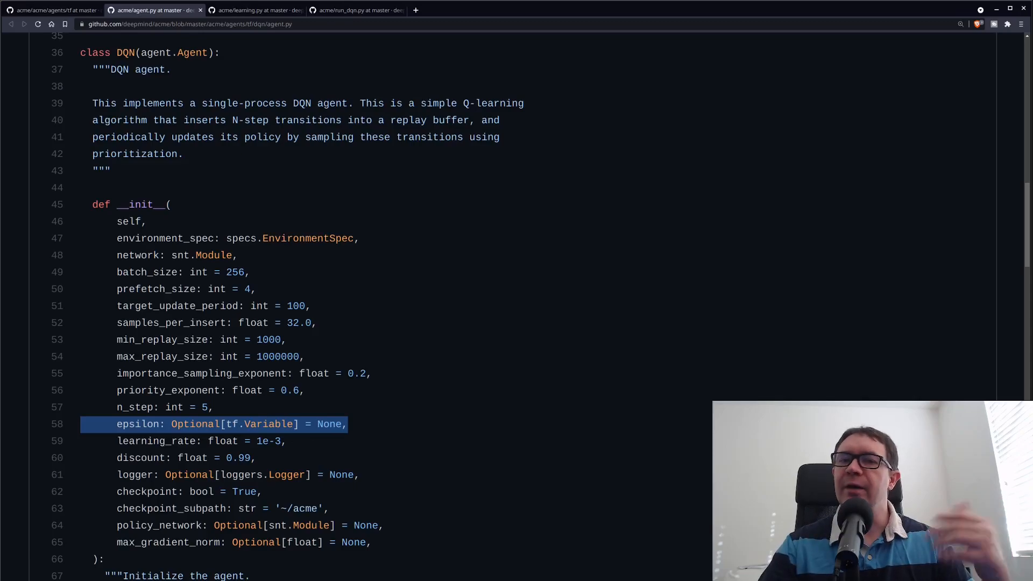
{"action": "double_click", "coordinate": [138, 424]}
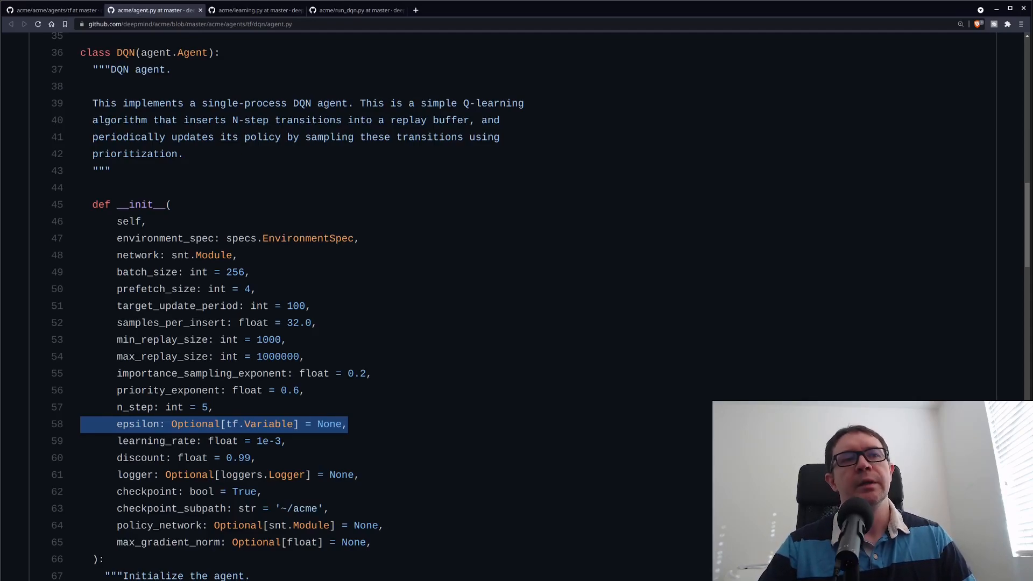
{"action": "left_click", "coordinate": [198, 441]}
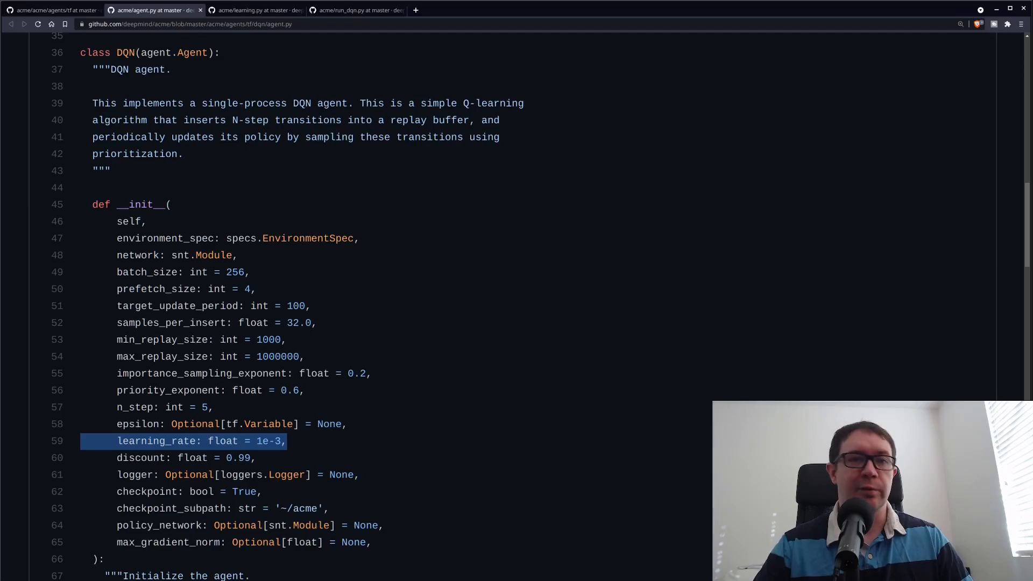
{"action": "left_click", "coordinate": [184, 458]}
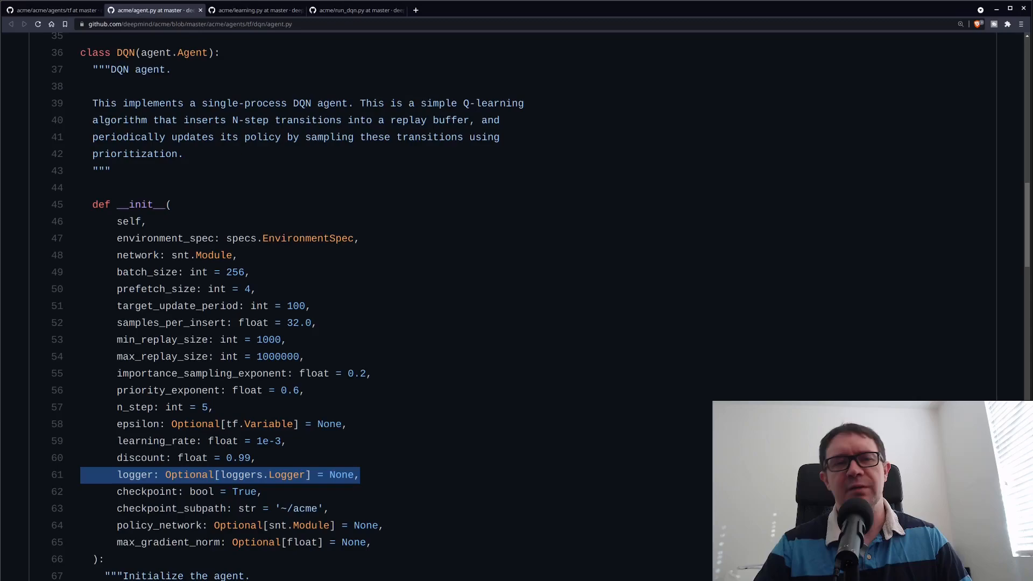
{"action": "double_click", "coordinate": [141, 457]}
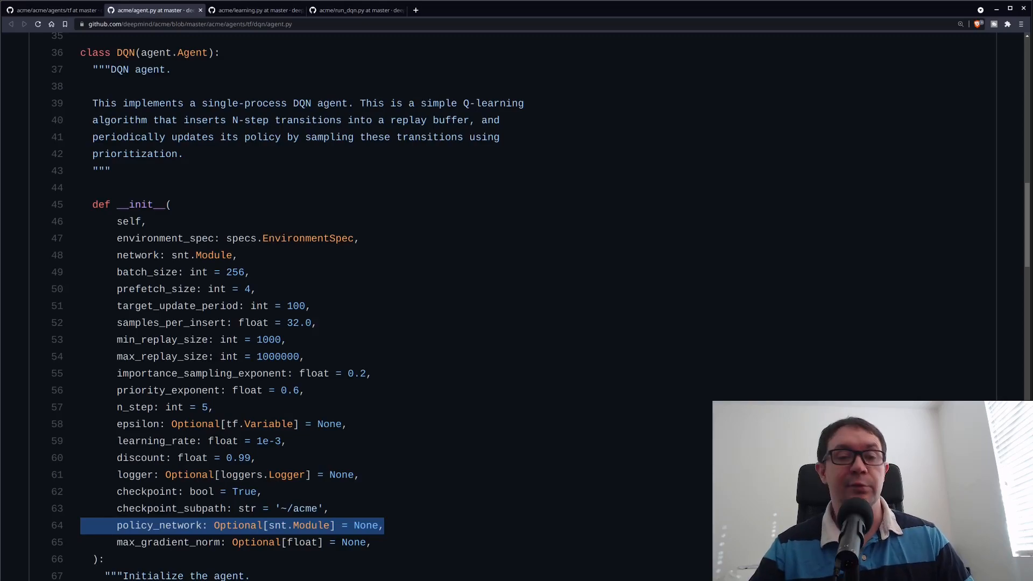
{"action": "left_click", "coordinate": [244, 542]}
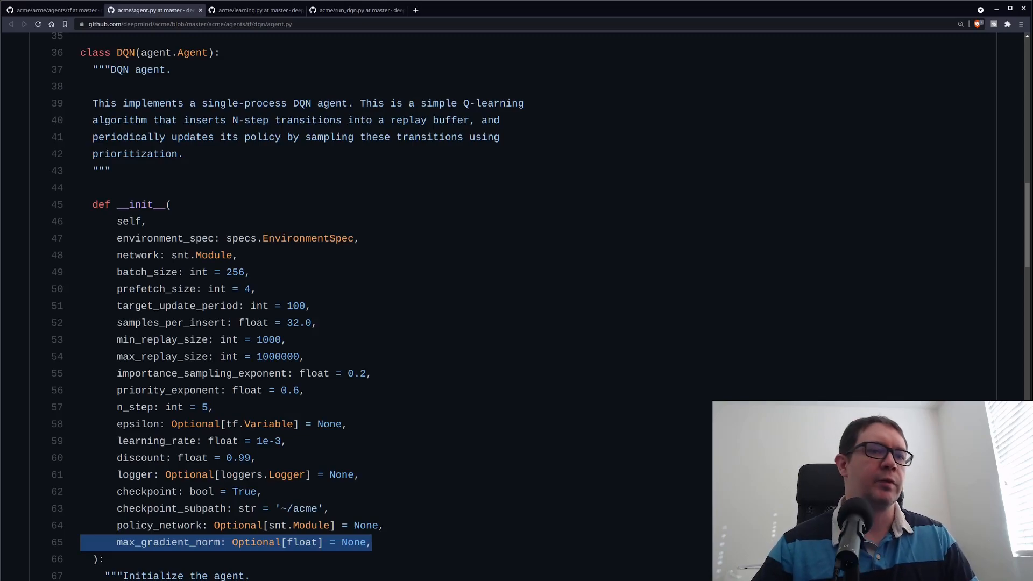
- Bring the Args docstring, reverb replay table and NStepTransitionAdder setup of agent.py into view
{"action": "scroll", "scroll_direction": "down", "scroll_amount": 3}
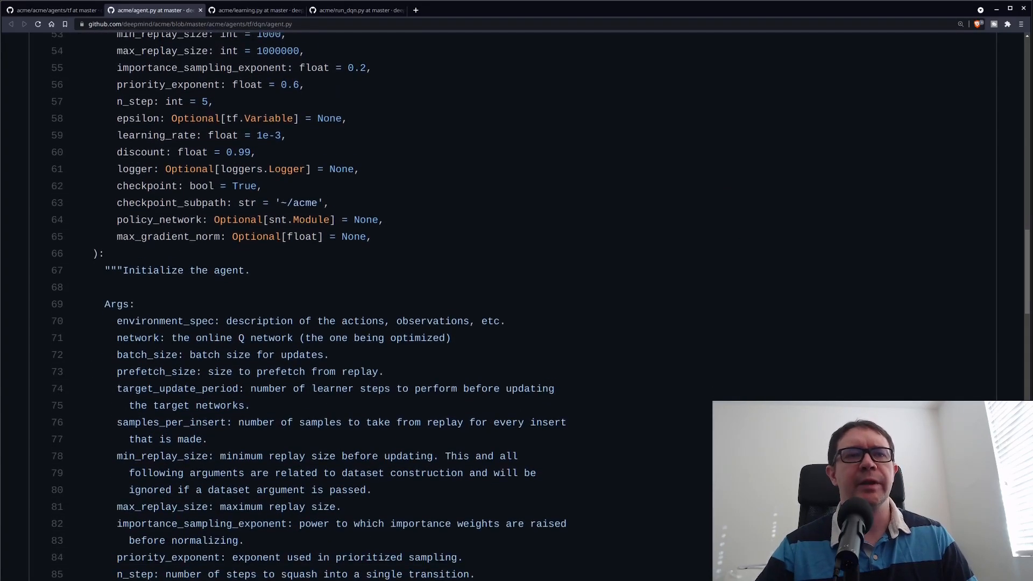
{"action": "scroll", "scroll_direction": "down", "scroll_amount": 3}
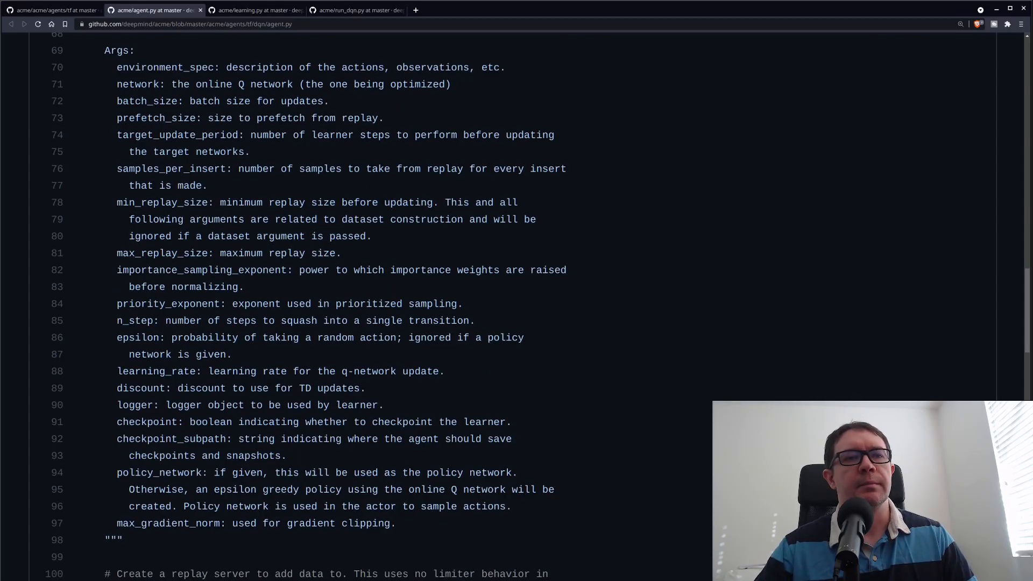
{"action": "scroll", "scroll_direction": "down", "scroll_amount": 3}
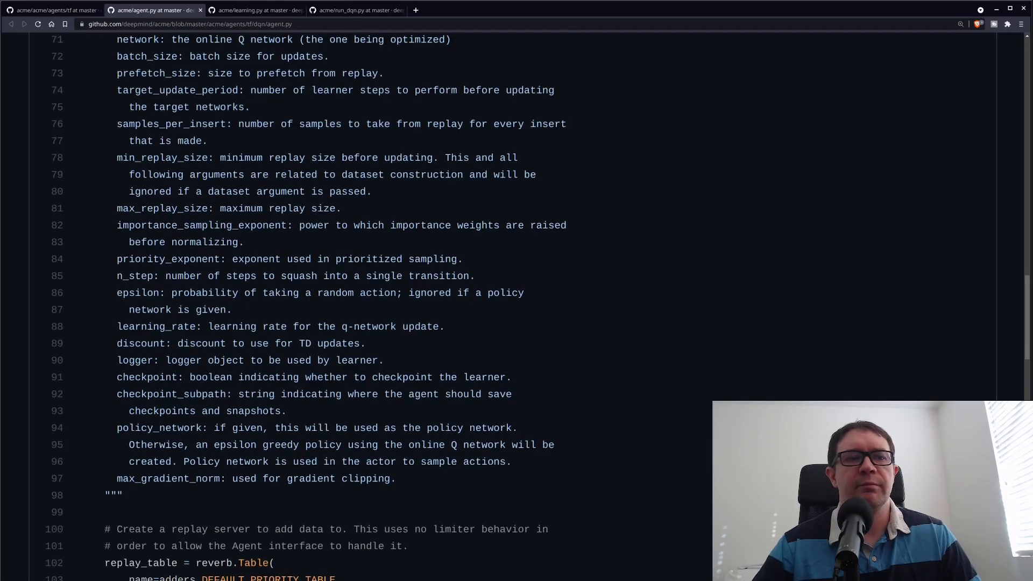
{"action": "scroll", "scroll_direction": "down", "scroll_amount": 3}
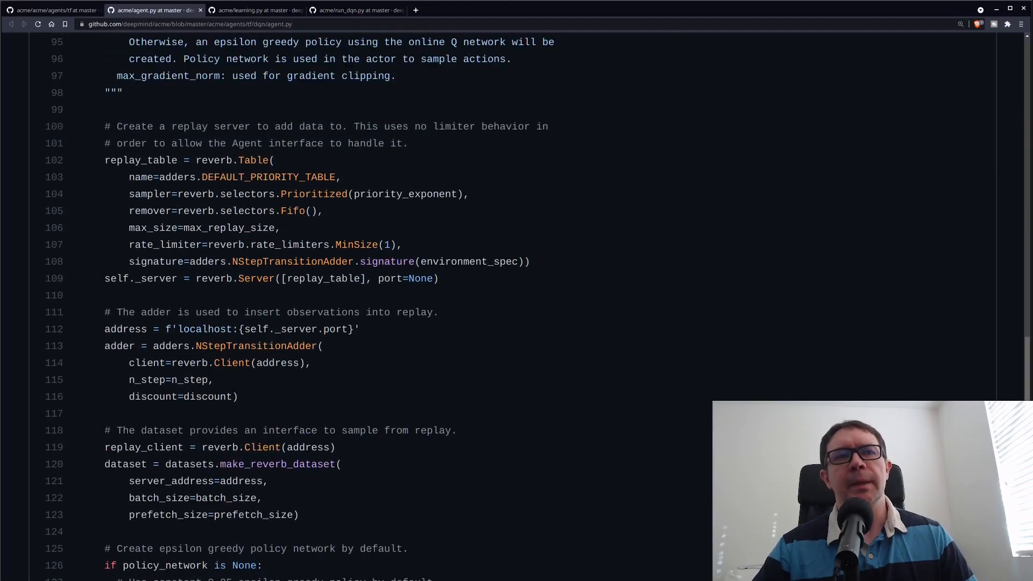
{"action": "scroll", "scroll_direction": "down", "scroll_amount": 3}
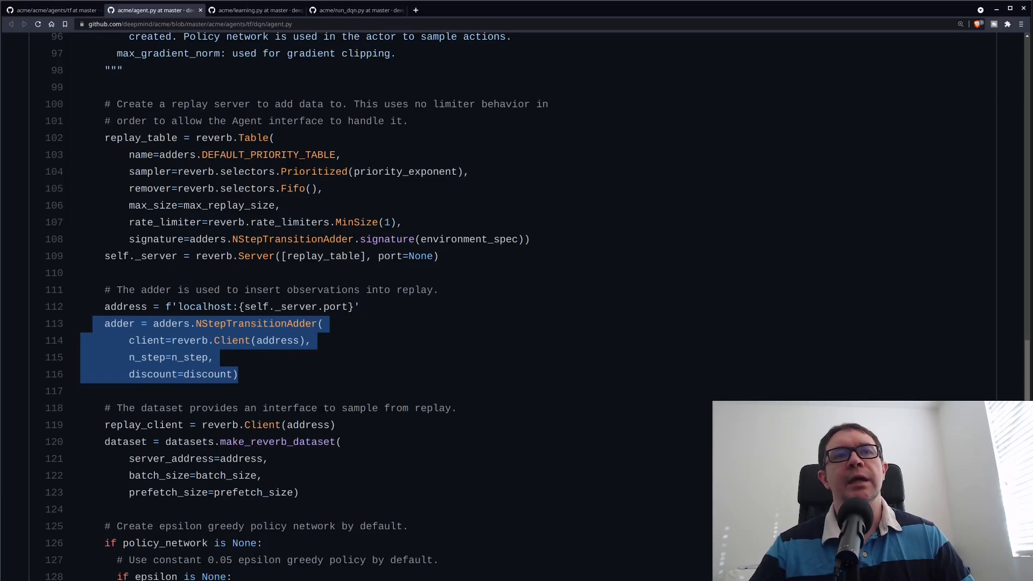
- Select the NStepTransitionAdder name and follow its definition link to transition.py in a new tab
{"action": "double_click", "coordinate": [256, 324]}
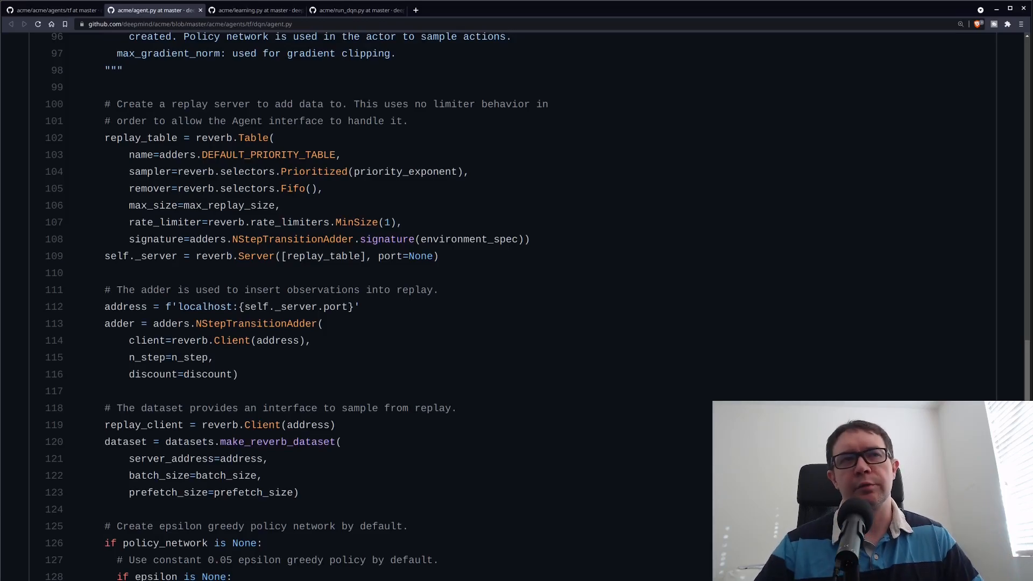
{"action": "double_click", "coordinate": [256, 324]}
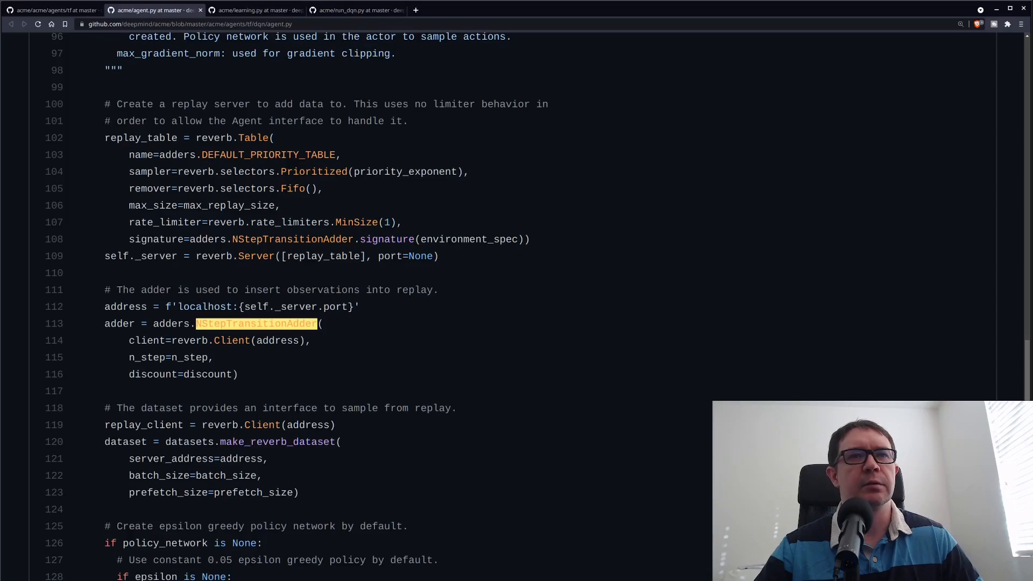
{"action": "left_click", "coordinate": [256, 323]}
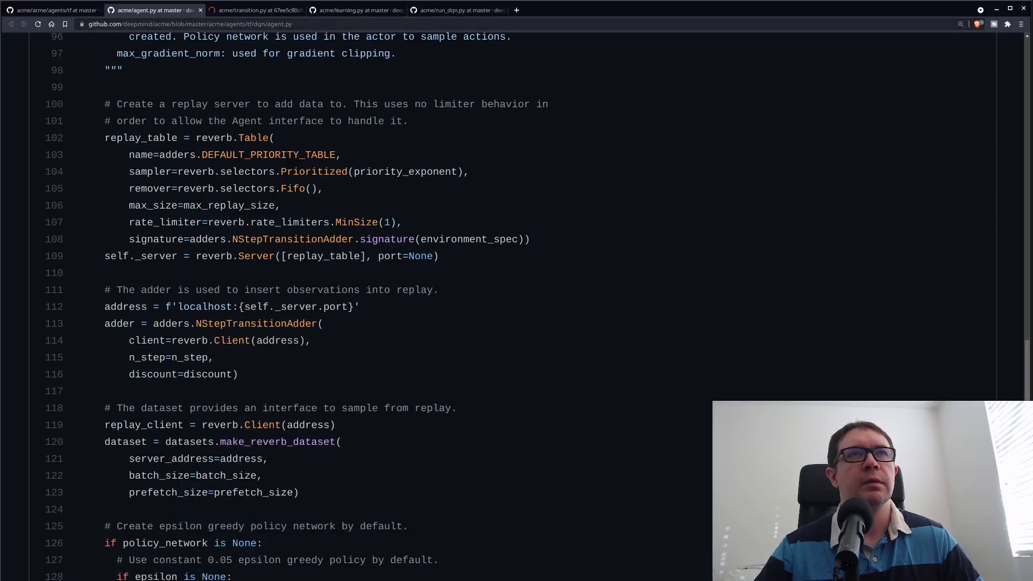
- View transition.py in the new tab and go up to the reverb adders folder listing
{"action": "left_click", "coordinate": [258, 9]}
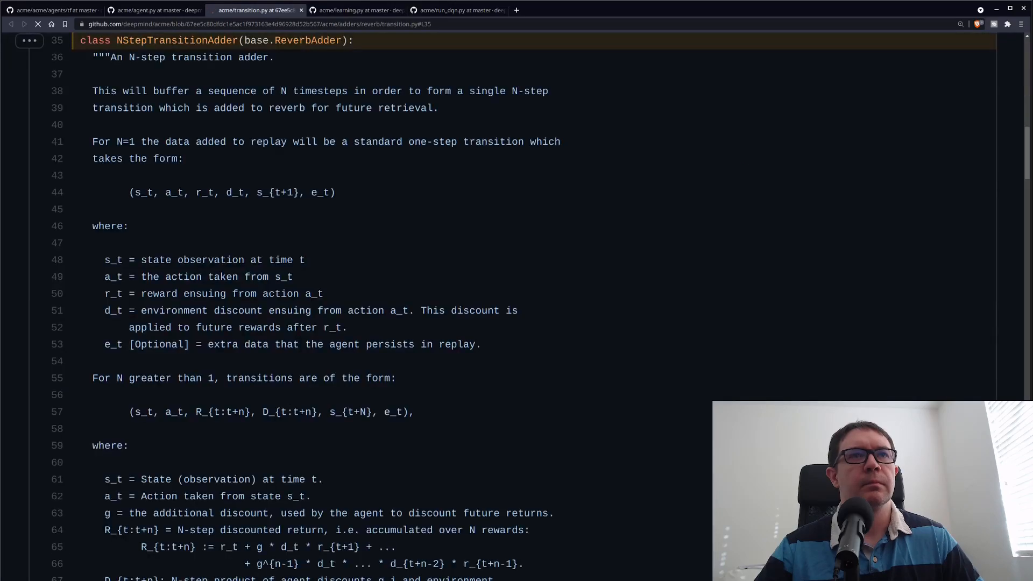
{"action": "scroll", "scroll_direction": "down", "scroll_amount": 3}
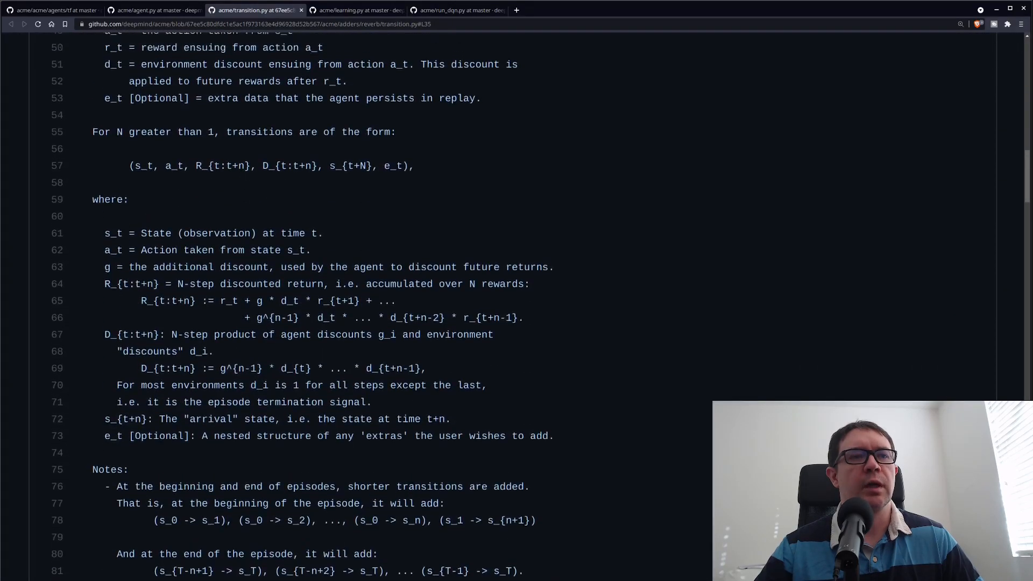
{"action": "scroll", "scroll_direction": "up", "scroll_amount": 3}
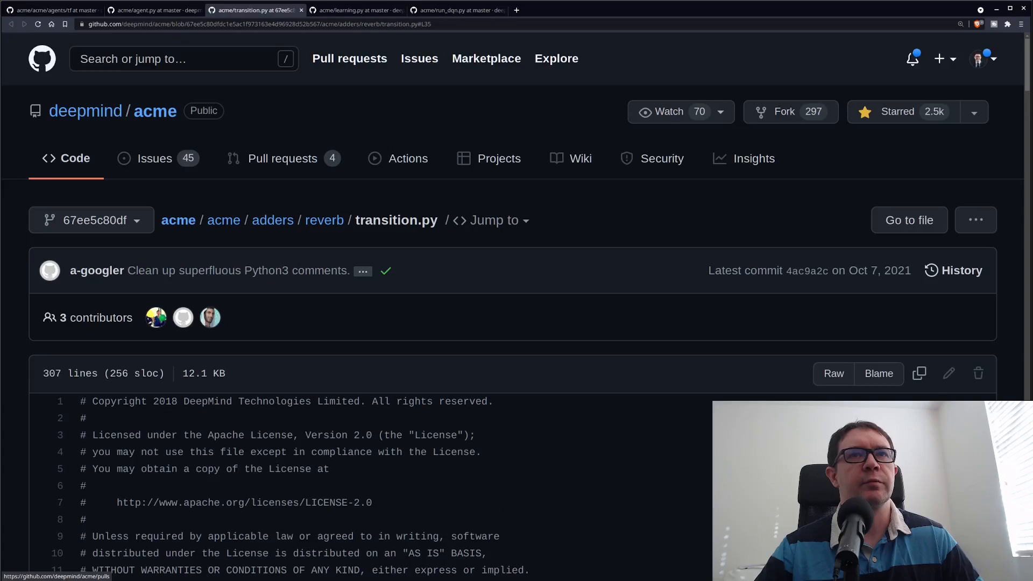
{"action": "left_click", "coordinate": [324, 219]}
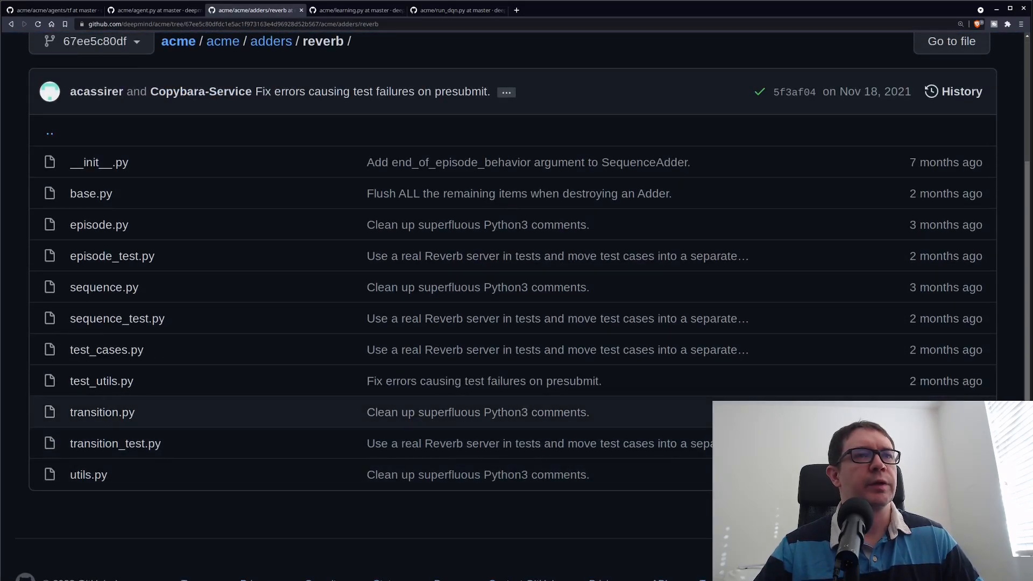
- Reopen transition.py at the NStepTransitionAdder class, then return to the DQN agent.py file
{"action": "left_click", "coordinate": [102, 412]}
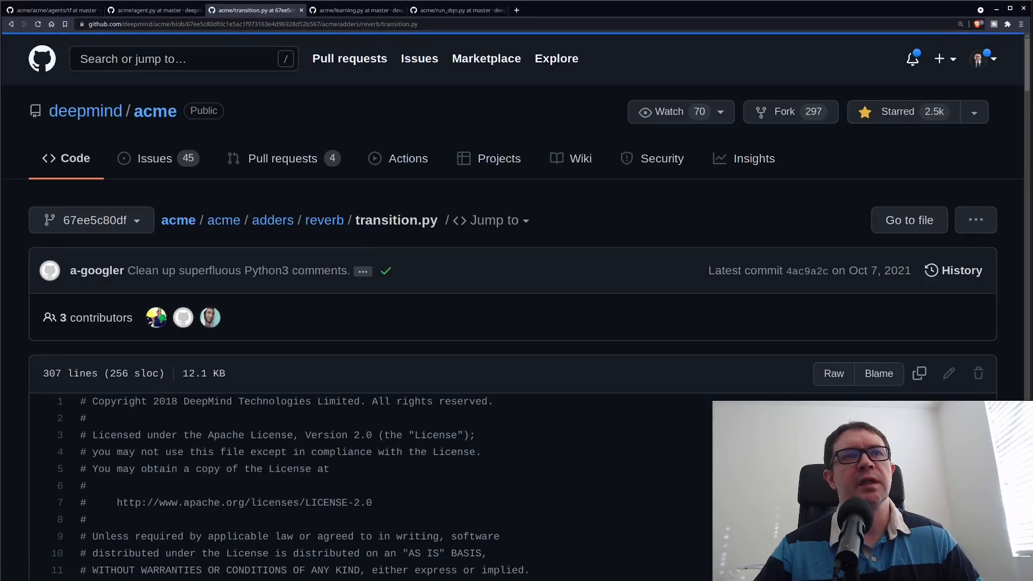
{"action": "scroll", "scroll_direction": "down", "scroll_amount": 3}
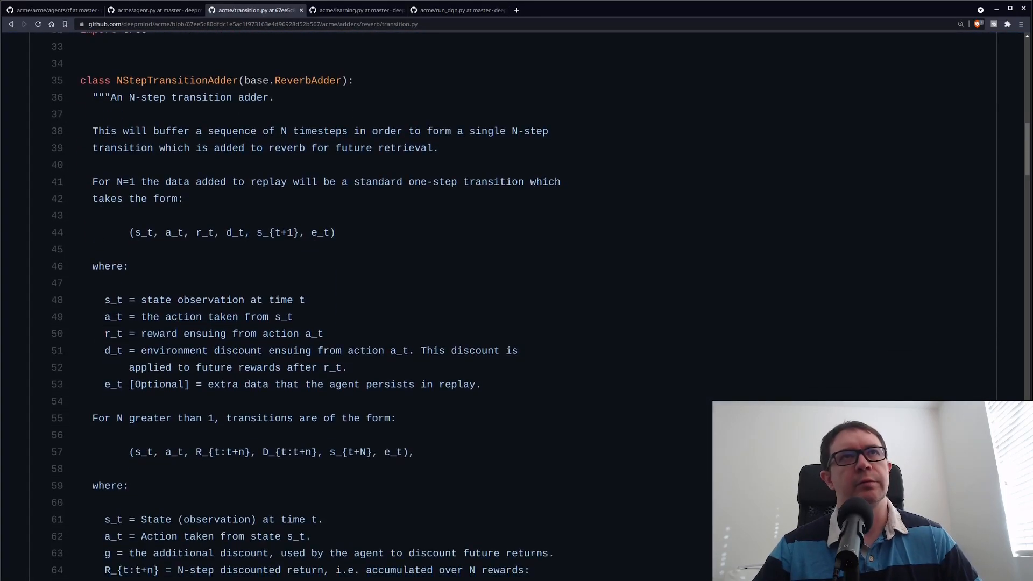
{"action": "left_click", "coordinate": [152, 10]}
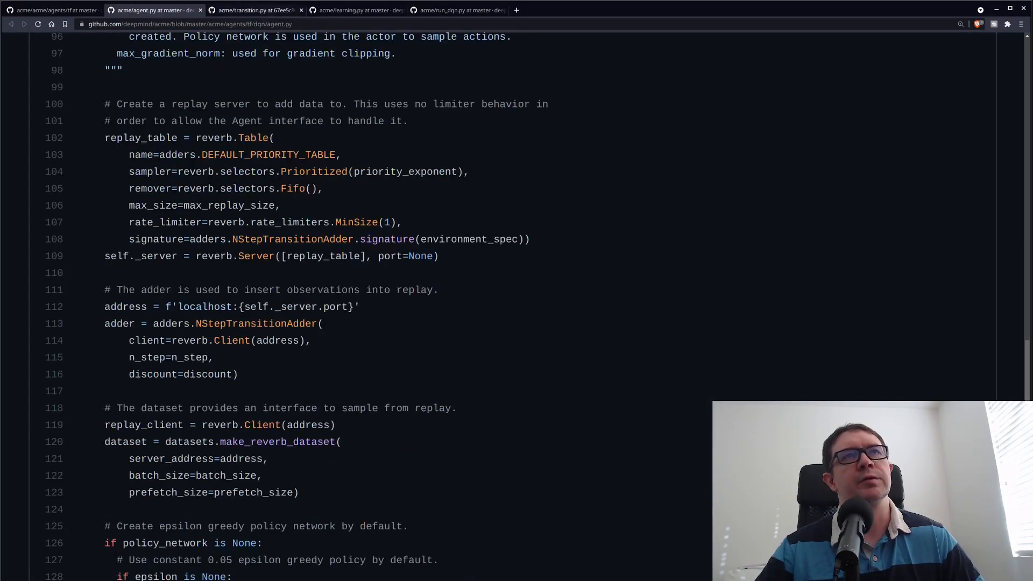
- Read agent.py's epsilon-greedy policy, target network, actor, DQNLearner and Checkpointer setup
{"action": "left_click", "coordinate": [301, 9]}
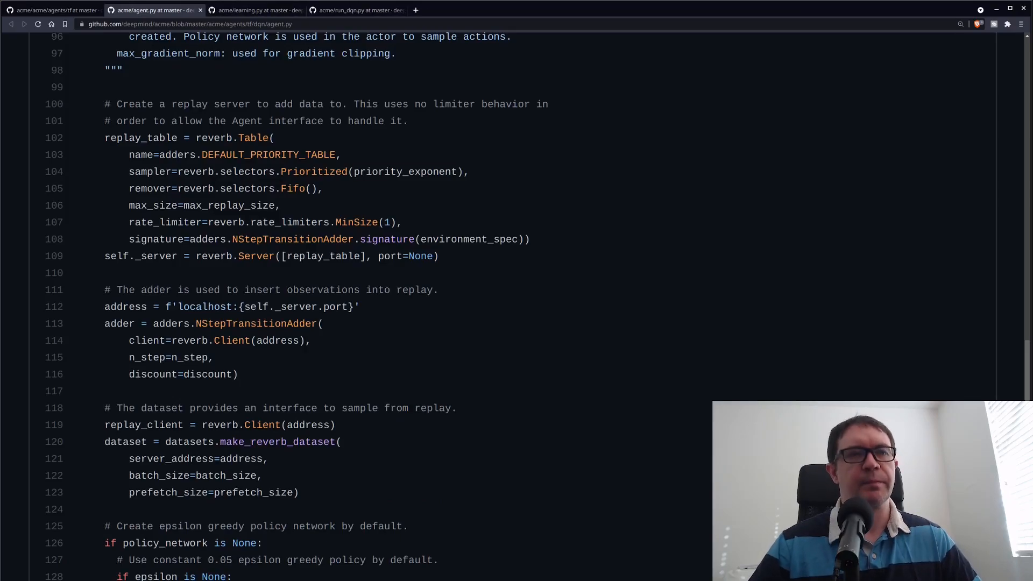
{"action": "double_click", "coordinate": [262, 424]}
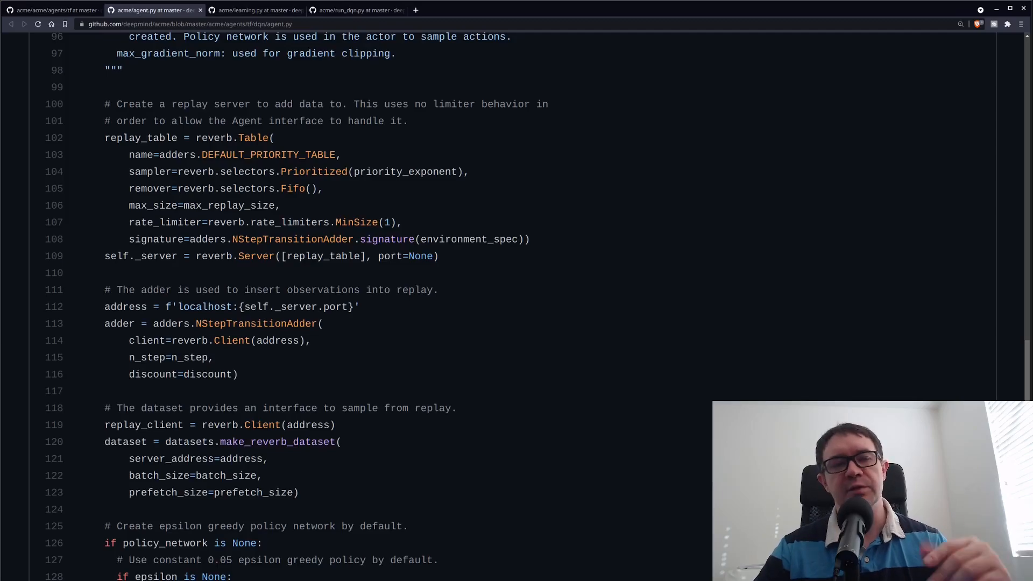
{"action": "scroll", "scroll_direction": "down", "scroll_amount": 3}
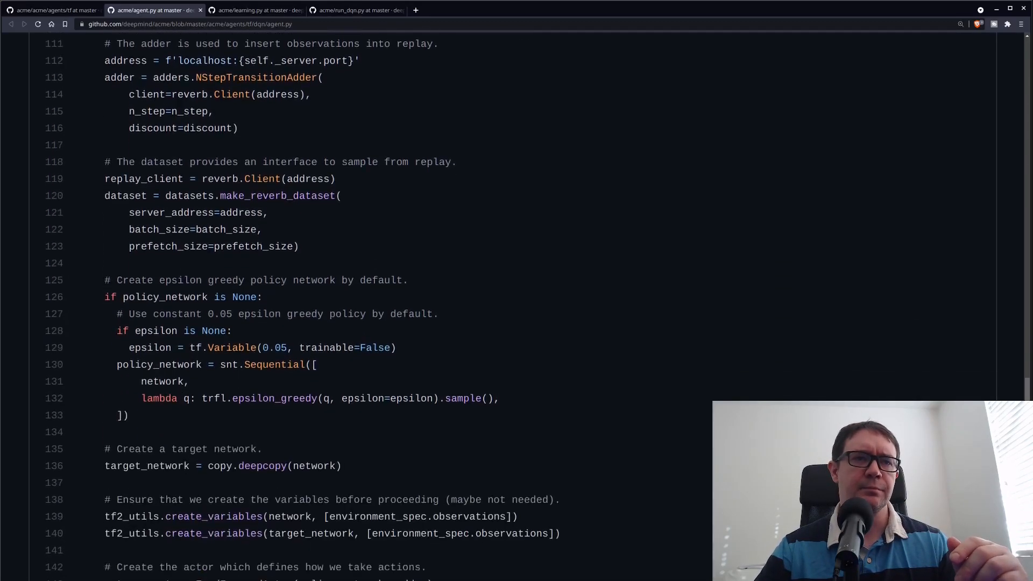
{"action": "scroll", "scroll_direction": "down", "scroll_amount": 3}
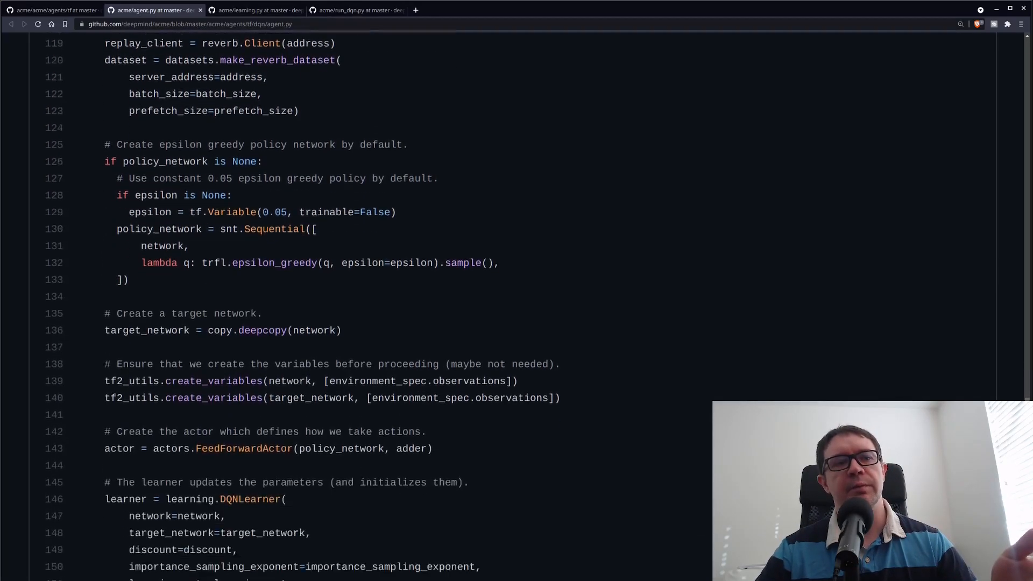
{"action": "scroll", "scroll_direction": "down", "scroll_amount": 3}
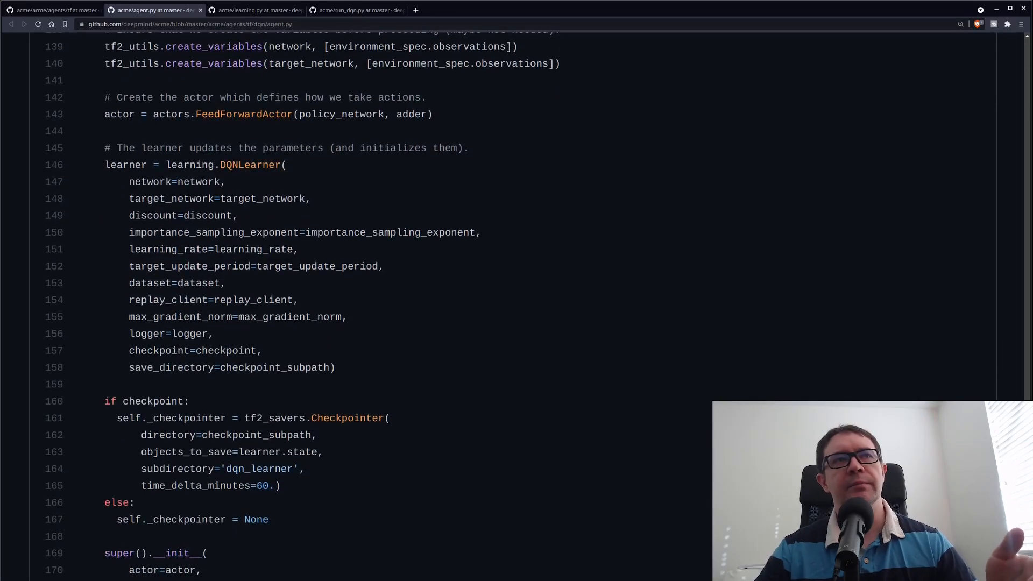
{"action": "scroll", "scroll_direction": "up", "scroll_amount": 3}
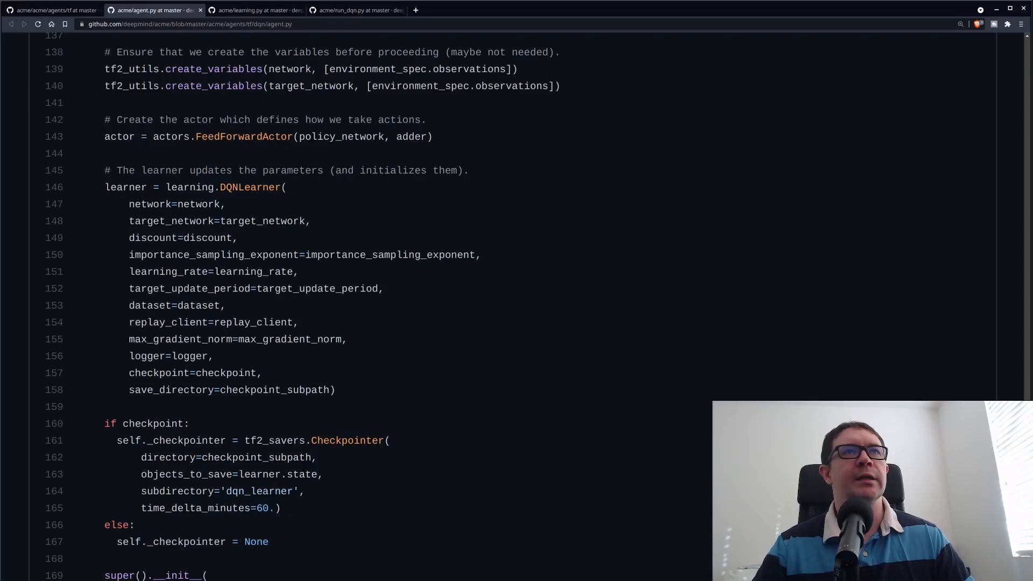
- Read the DQN learning.py file from its top through the learner's SGD step code
{"action": "left_click", "coordinate": [254, 9]}
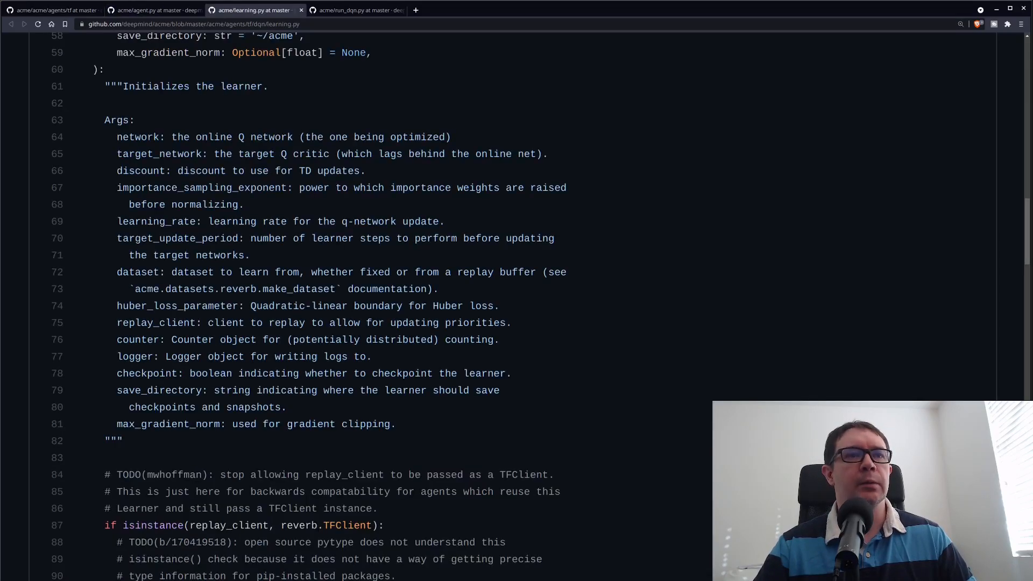
{"action": "scroll", "scroll_direction": "up", "scroll_amount": 3}
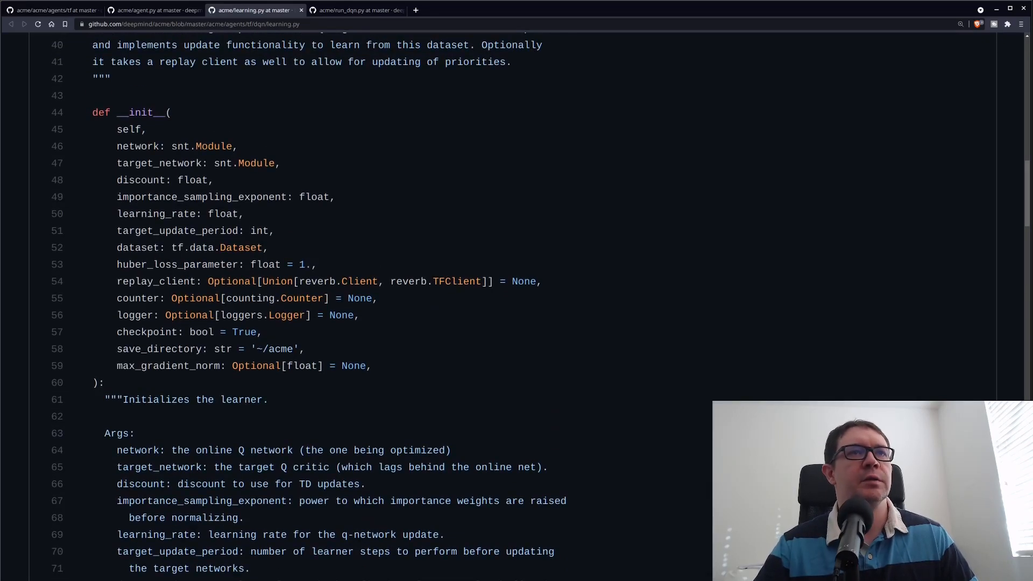
{"action": "scroll", "scroll_direction": "down", "scroll_amount": 3}
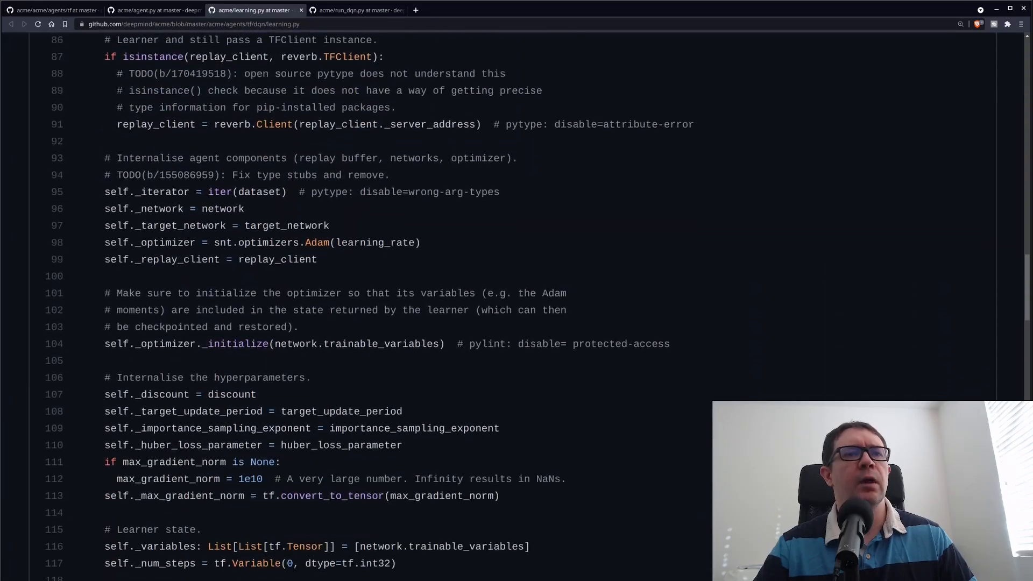
{"action": "scroll", "scroll_direction": "up", "scroll_amount": 3}
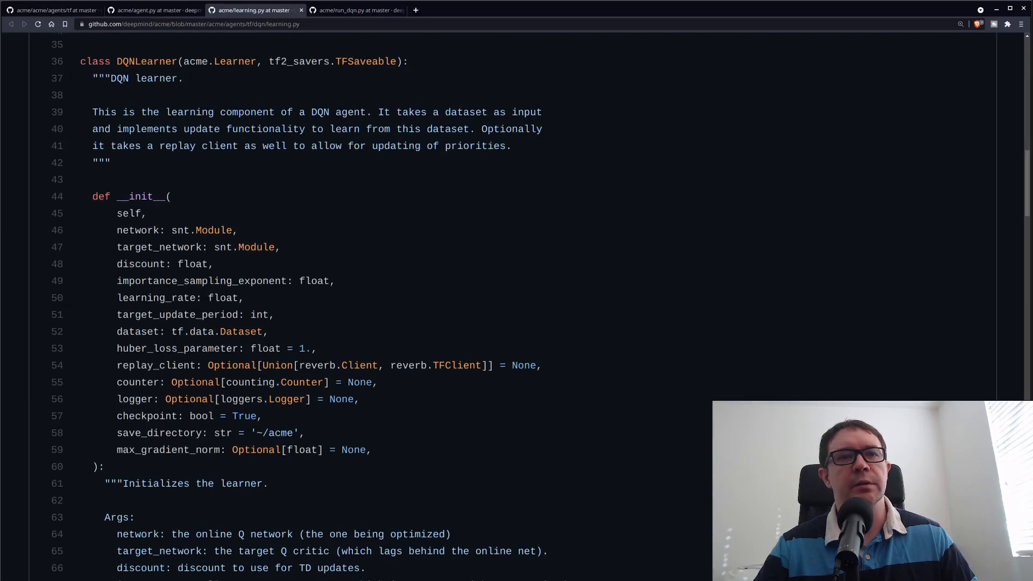
{"action": "scroll", "scroll_direction": "down", "scroll_amount": 3}
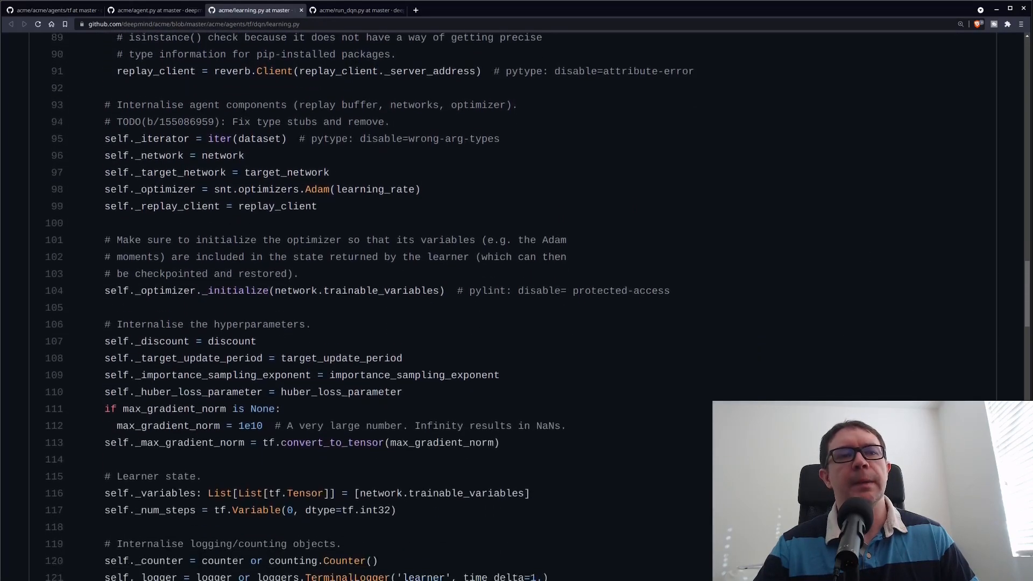
{"action": "scroll", "scroll_direction": "down", "scroll_amount": 3}
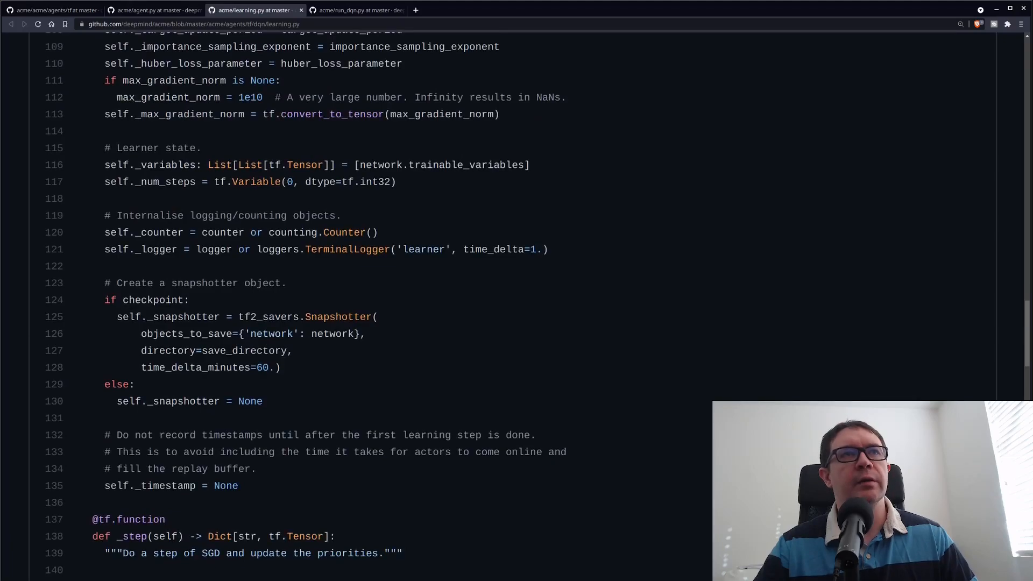
{"action": "scroll", "scroll_direction": "down", "scroll_amount": 3}
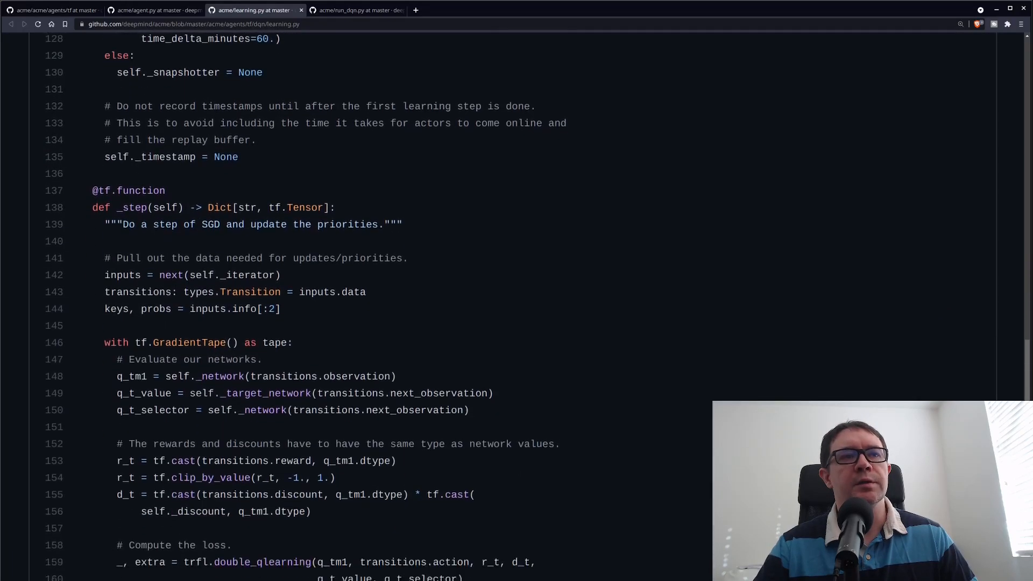
- Continue to learning.py's checkpoint state property at the end, then move to the terminal with dqn.py
{"action": "scroll", "scroll_direction": "down", "scroll_amount": 3}
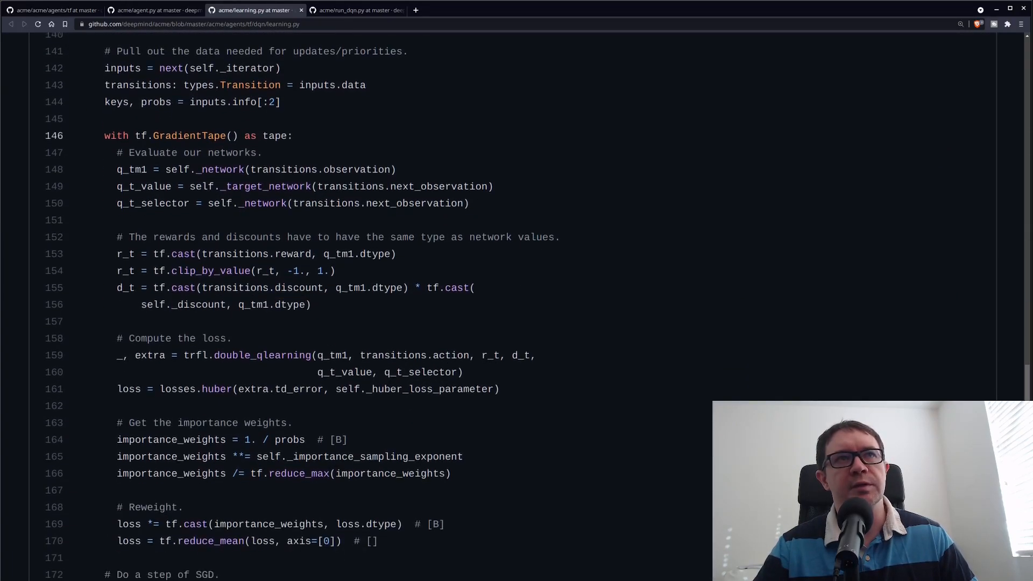
{"action": "scroll", "scroll_direction": "down", "scroll_amount": 3}
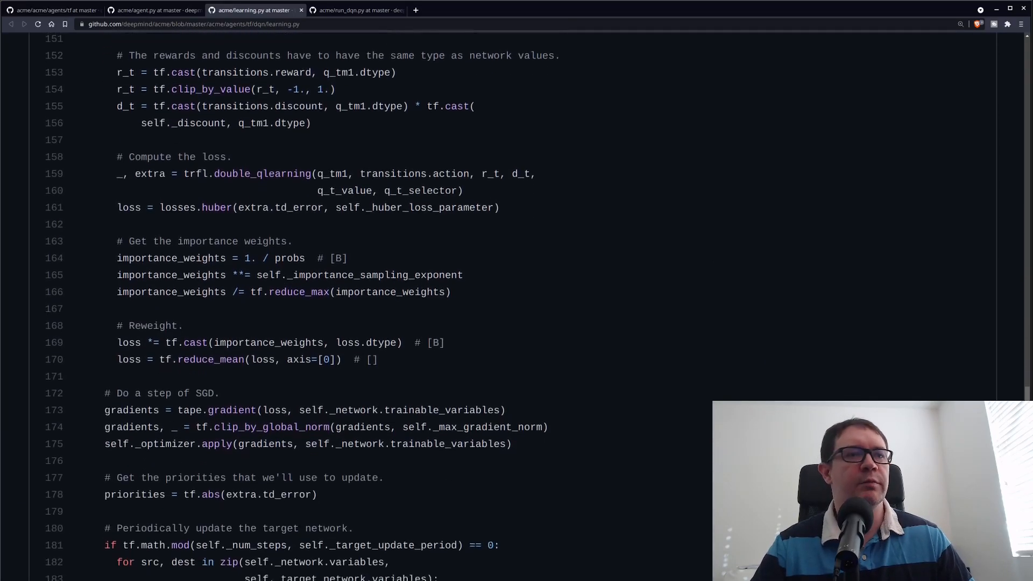
{"action": "scroll", "scroll_direction": "down", "scroll_amount": 3}
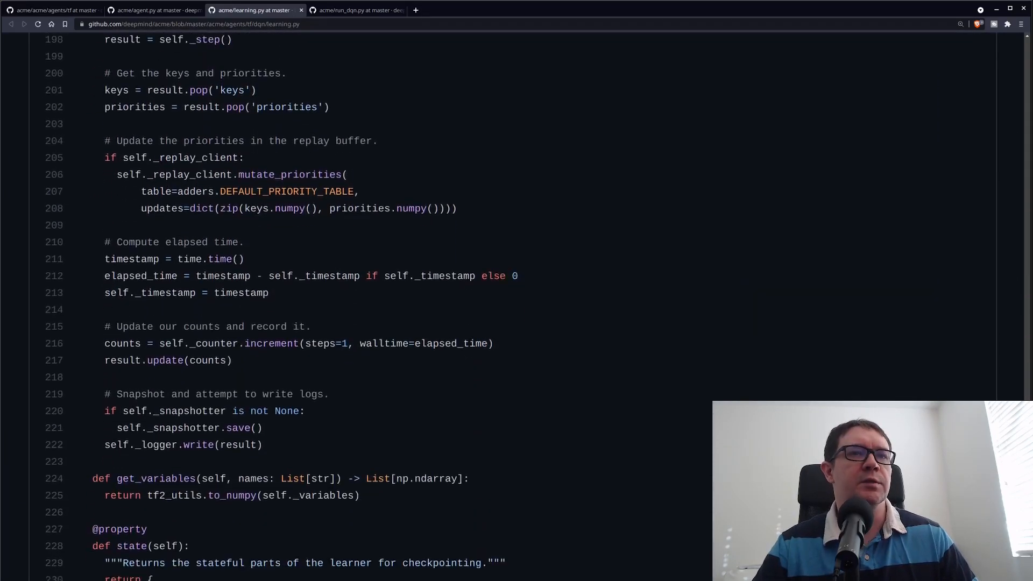
{"action": "scroll", "scroll_direction": "down", "scroll_amount": 3}
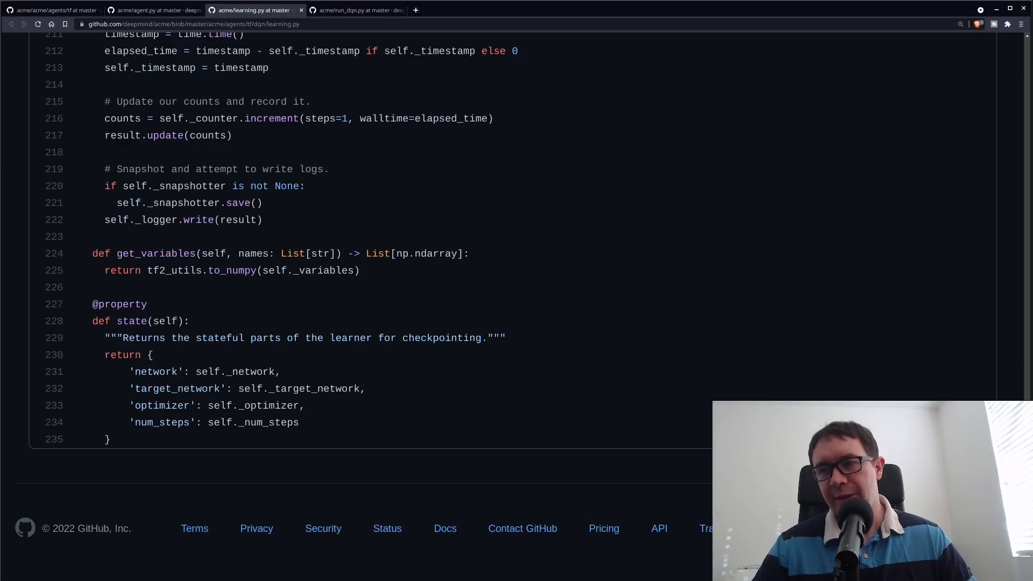
{"action": "scroll", "scroll_direction": "up", "scroll_amount": 3}
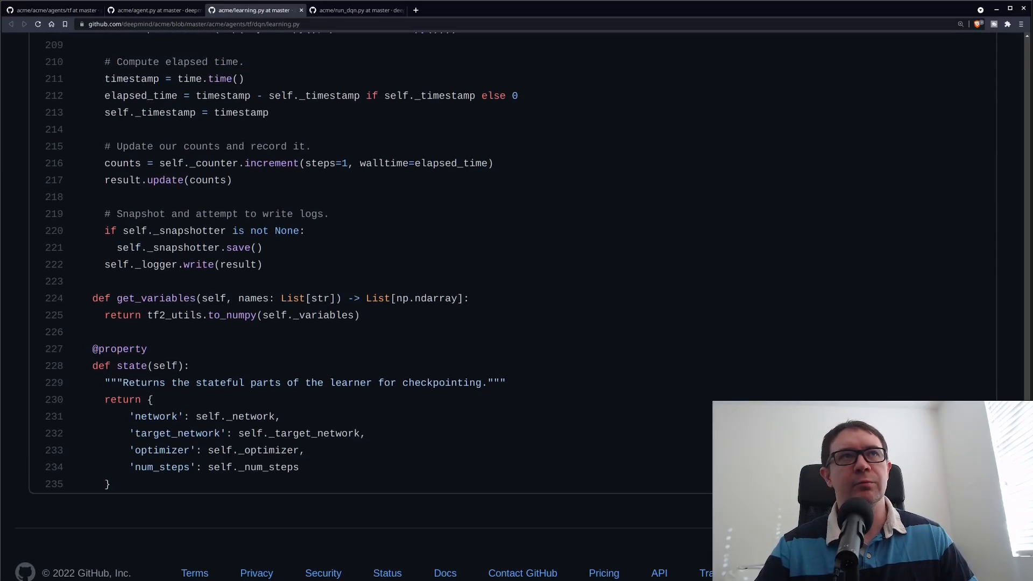
{"action": "scroll", "scroll_direction": "up", "scroll_amount": 3}
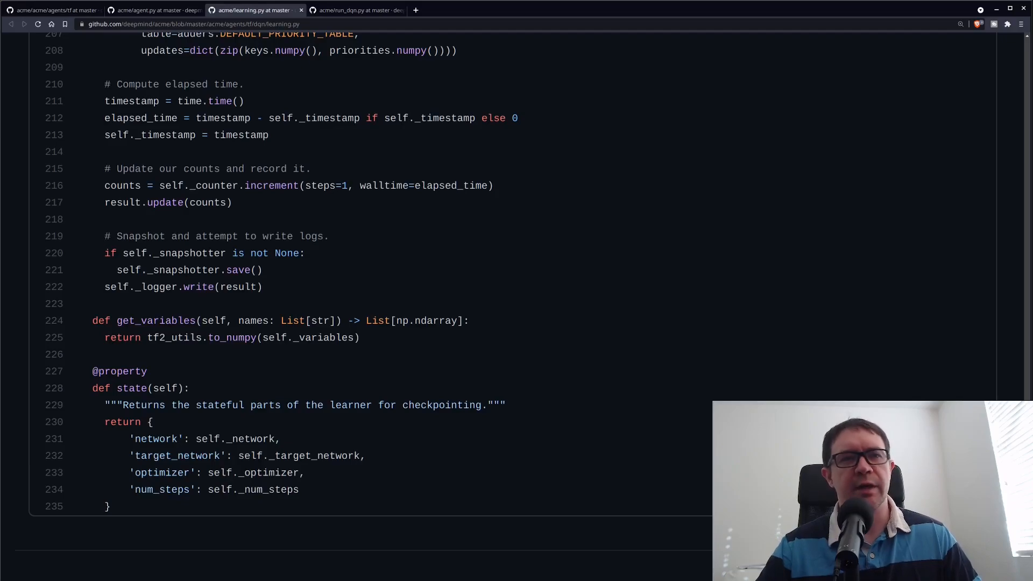
{"action": "left_click", "coordinate": [357, 10]}
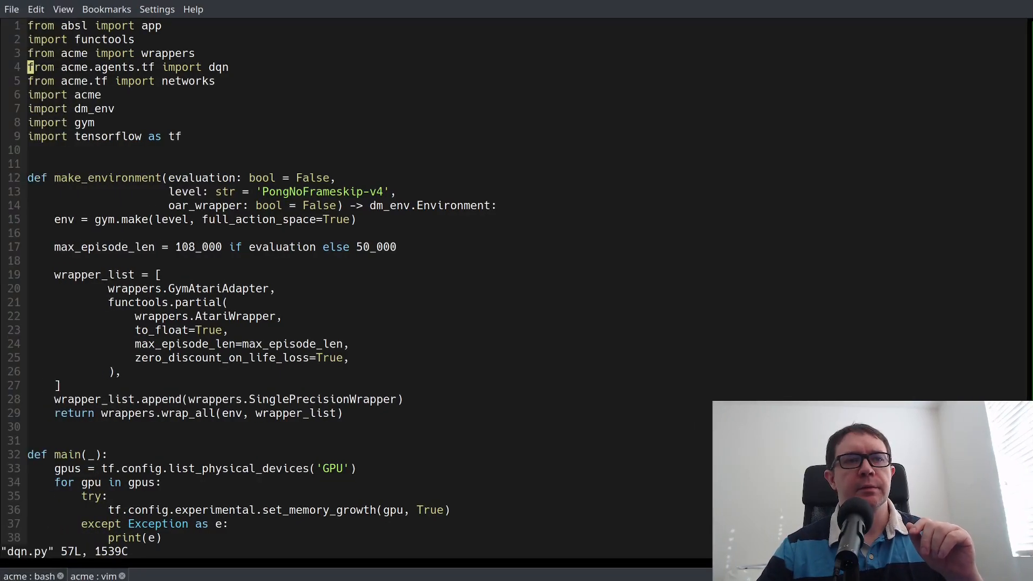
- Look over dqn.py's environment setup and move the cursor to the GPU setup lines in main()
{"action": "scroll", "scroll_direction": "down", "scroll_amount": 3}
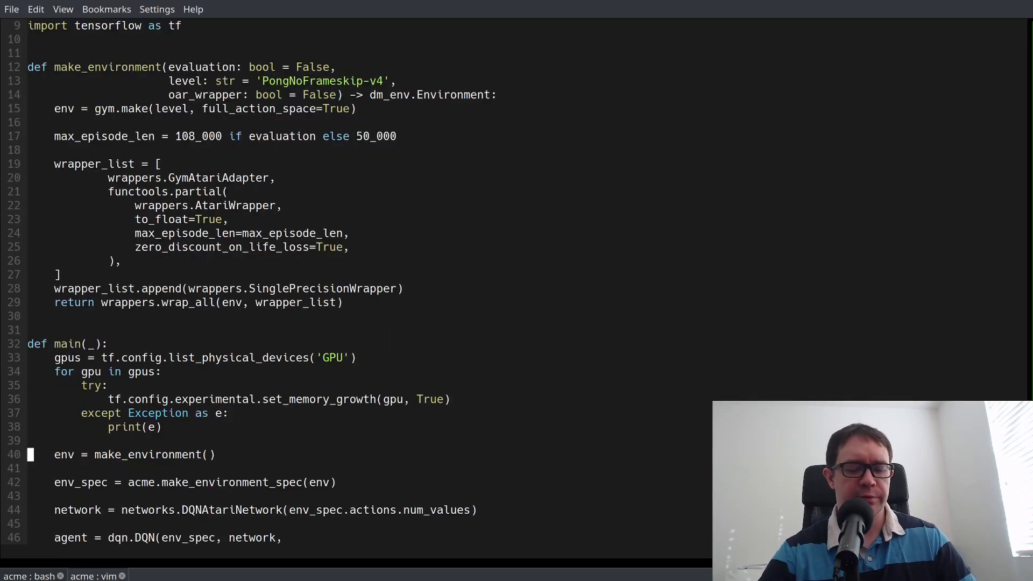
{"action": "key", "text": "Up"}
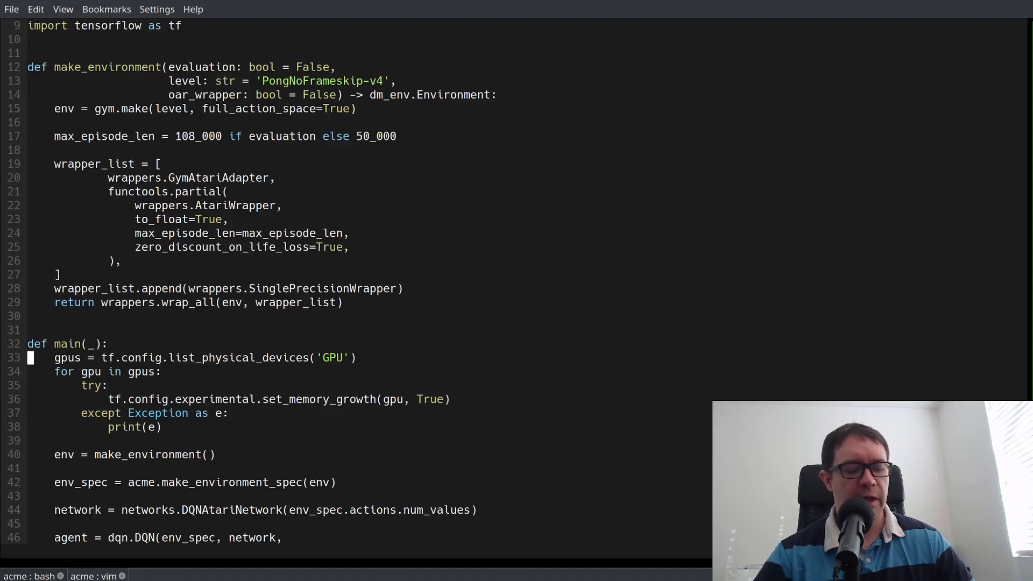
- Visually select lines 33–38, the GPU memory-growth block in main(), for discussion
{"action": "key", "text": "V"}
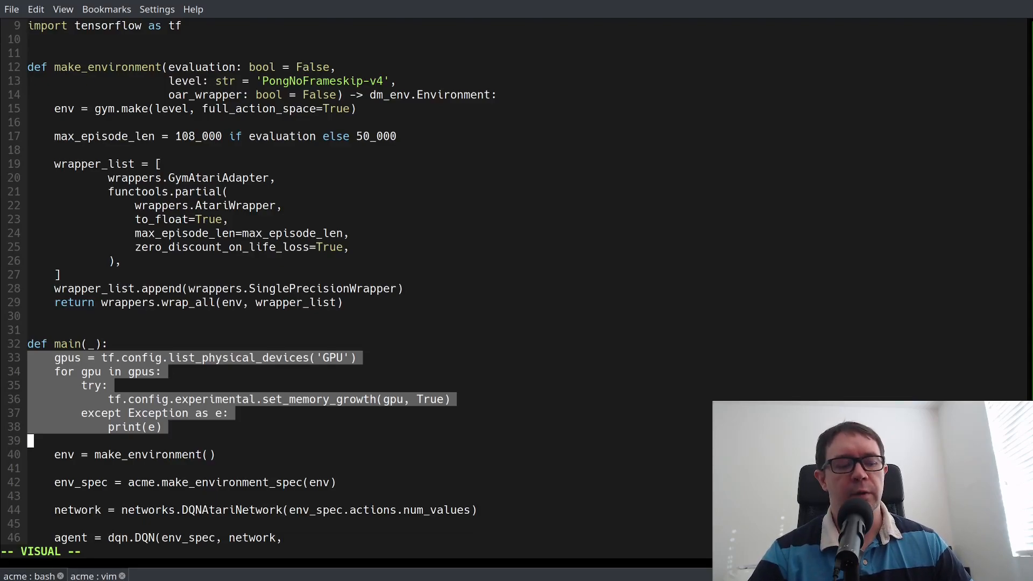
{"action": "key", "text": "Escape"}
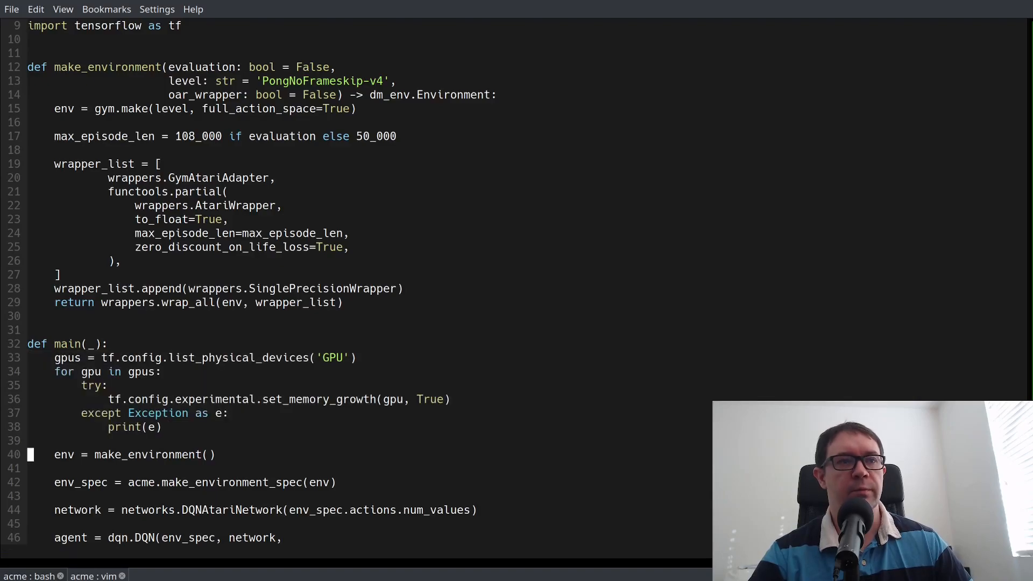
- Select the dqn.DQN call's epsilon to batch_size hyperparameter lines, then quit vim to the shell
{"action": "scroll", "scroll_direction": "down", "scroll_amount": 3}
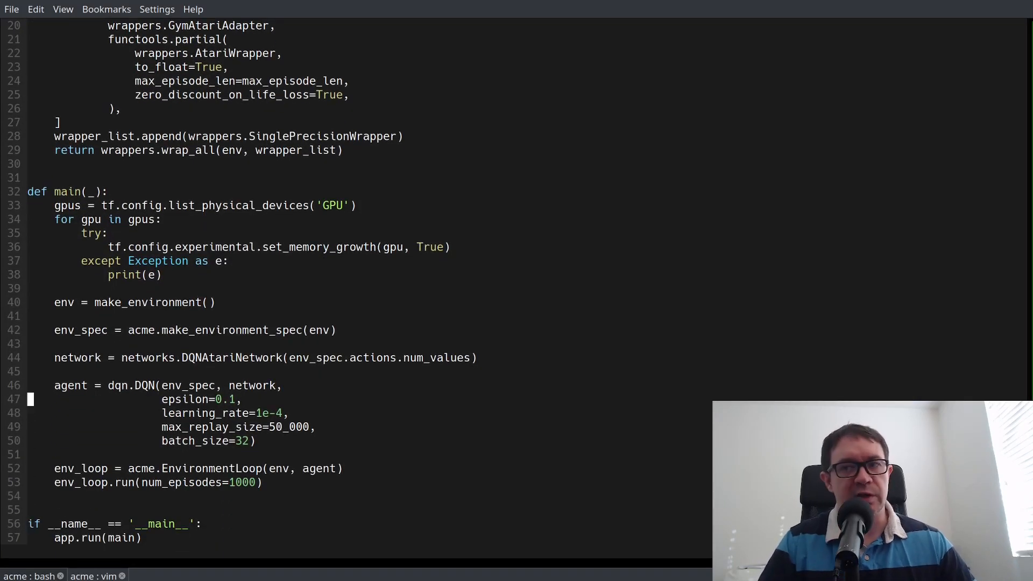
{"action": "key", "text": "v"}
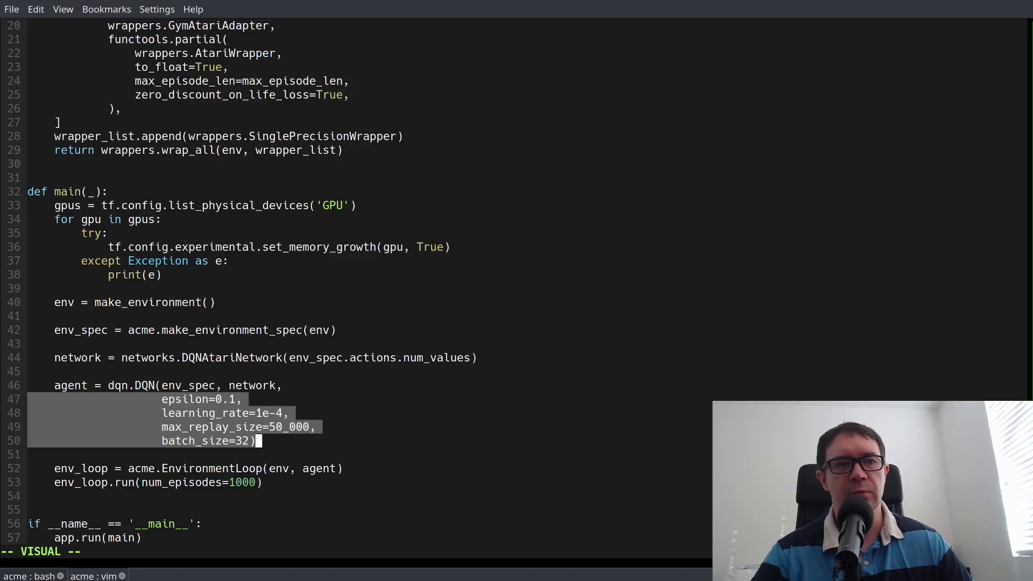
{"action": "key", "text": "Escape"}
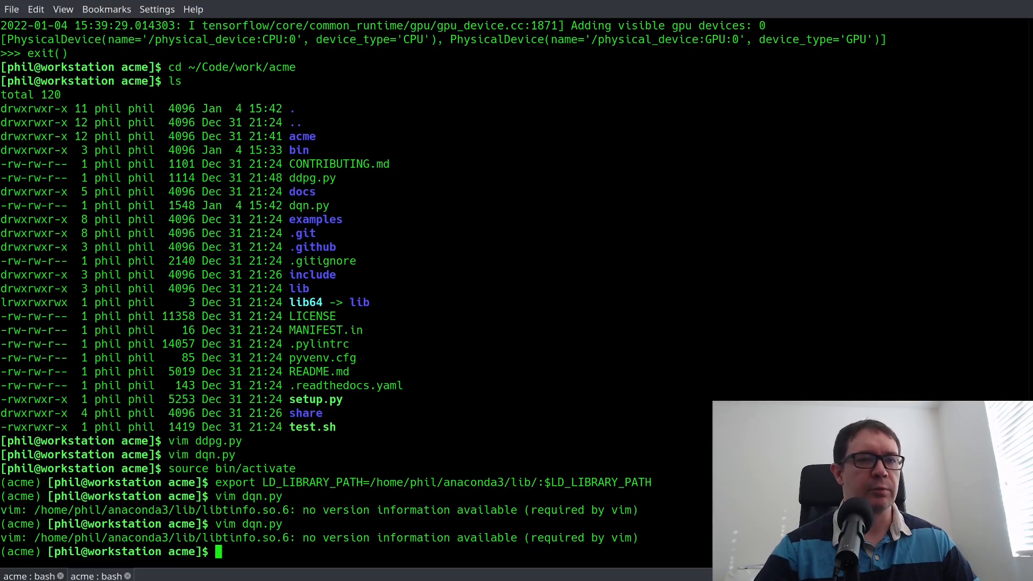
- Launch python dqn.py and follow the output until the first episode and learner losses log
{"action": "type", "text": "python dqn.py"}
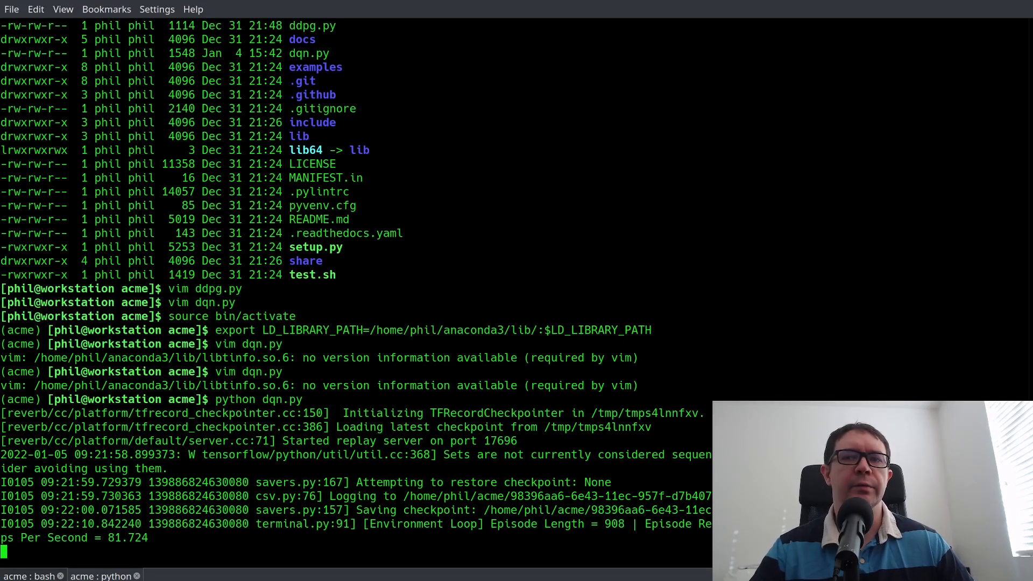
{"action": "scroll", "scroll_direction": "down", "scroll_amount": 3}
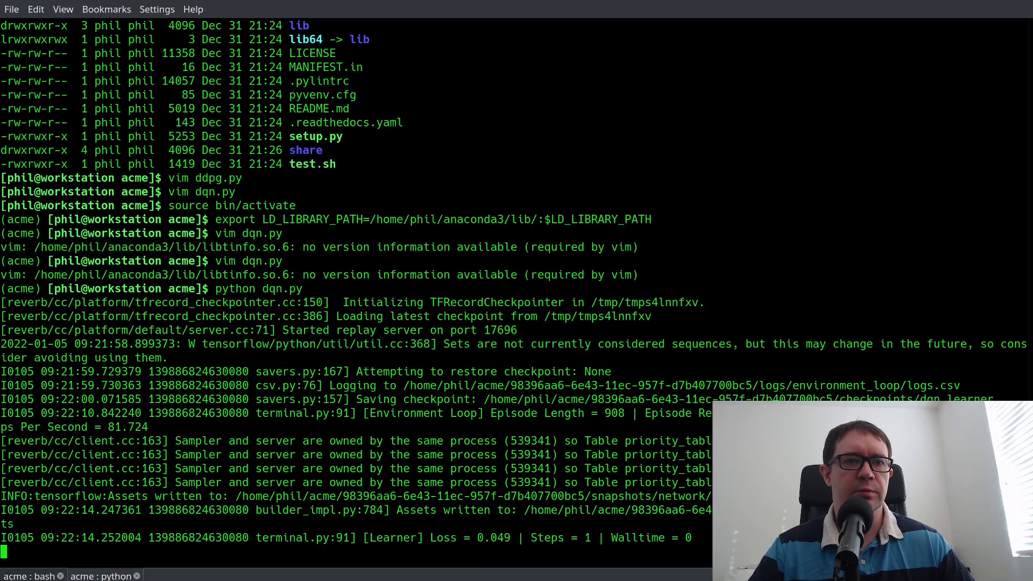
{"action": "scroll", "scroll_direction": "down", "scroll_amount": 3}
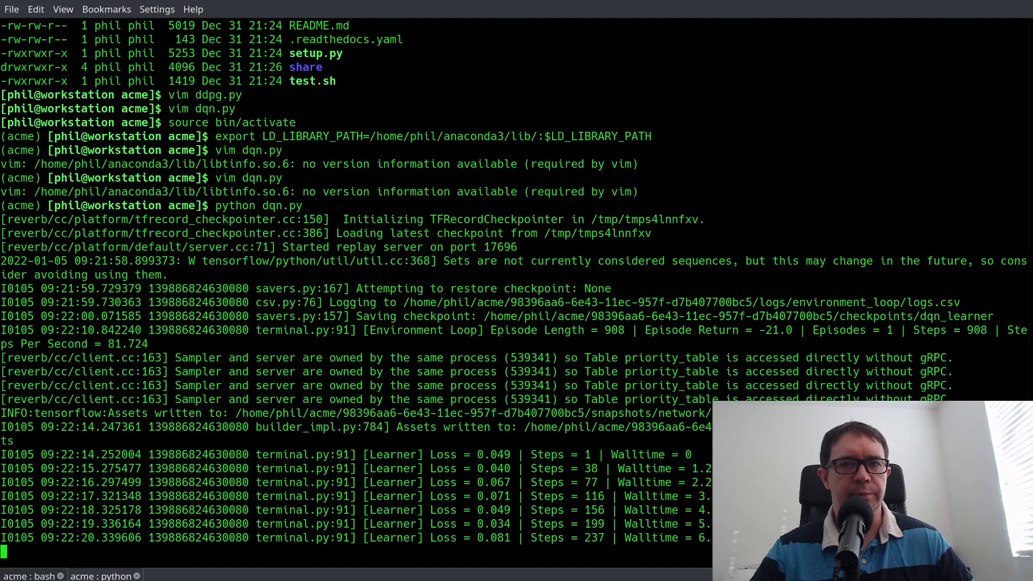
{"action": "scroll", "scroll_direction": "down", "scroll_amount": 3}
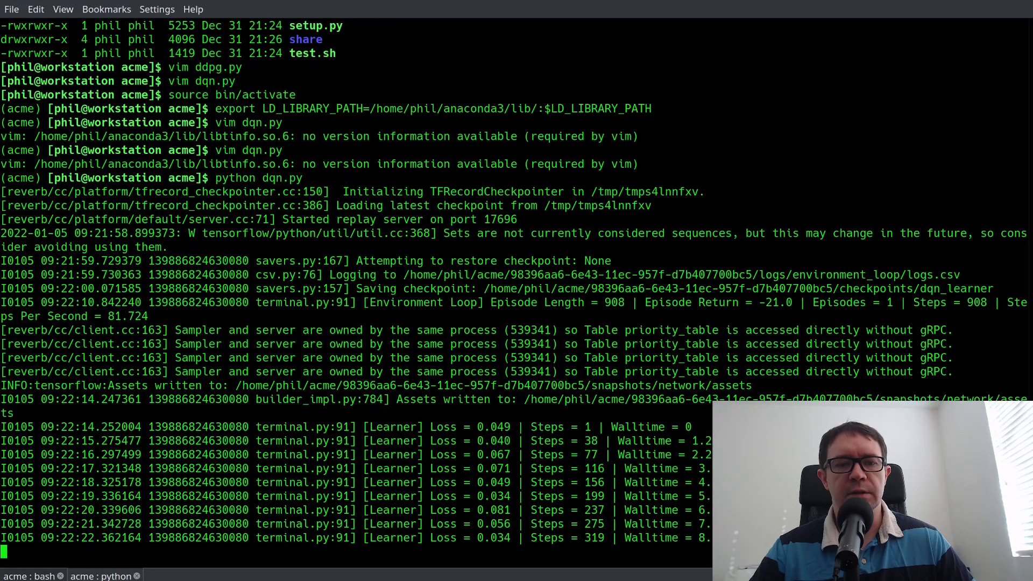
{"action": "scroll", "scroll_direction": "down", "scroll_amount": 3}
{"action": "type", "text": "htop"}
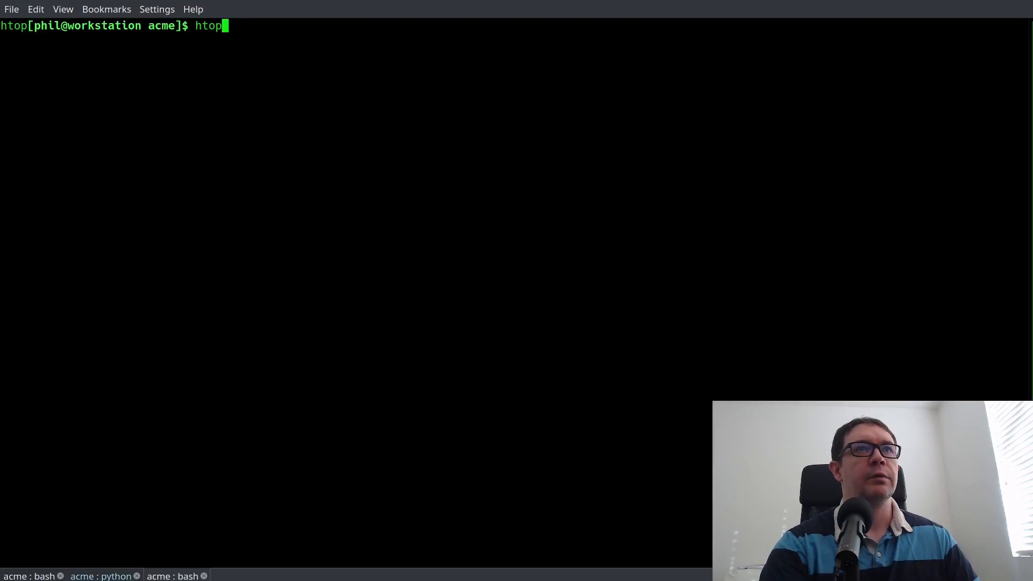
- Run htop to see dqn.py CPU load, quit it, and return to the training output to interrupt it
{"action": "key", "text": "Return"}
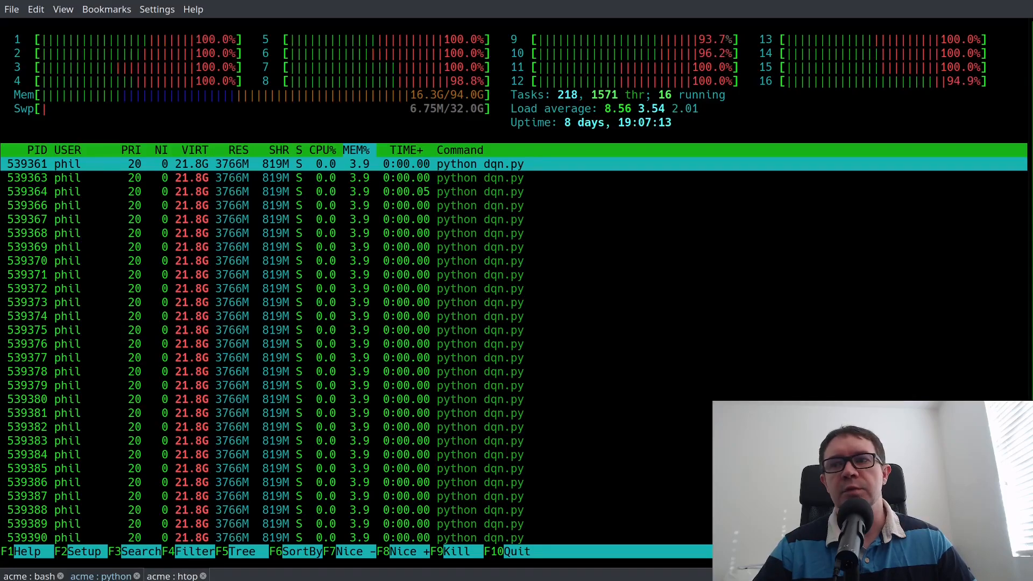
{"action": "key", "text": "q"}
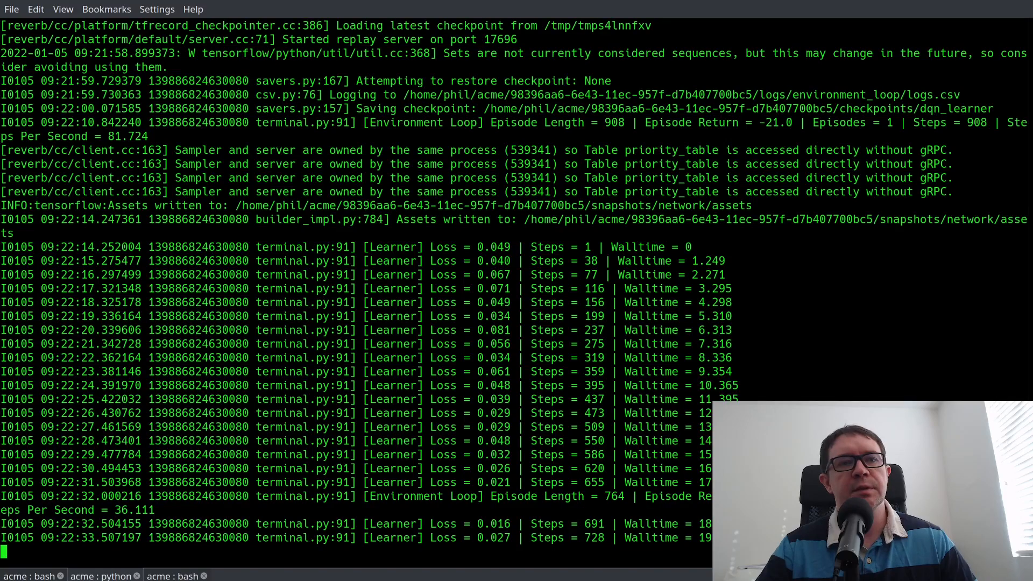
{"action": "scroll", "scroll_direction": "down", "scroll_amount": 3}
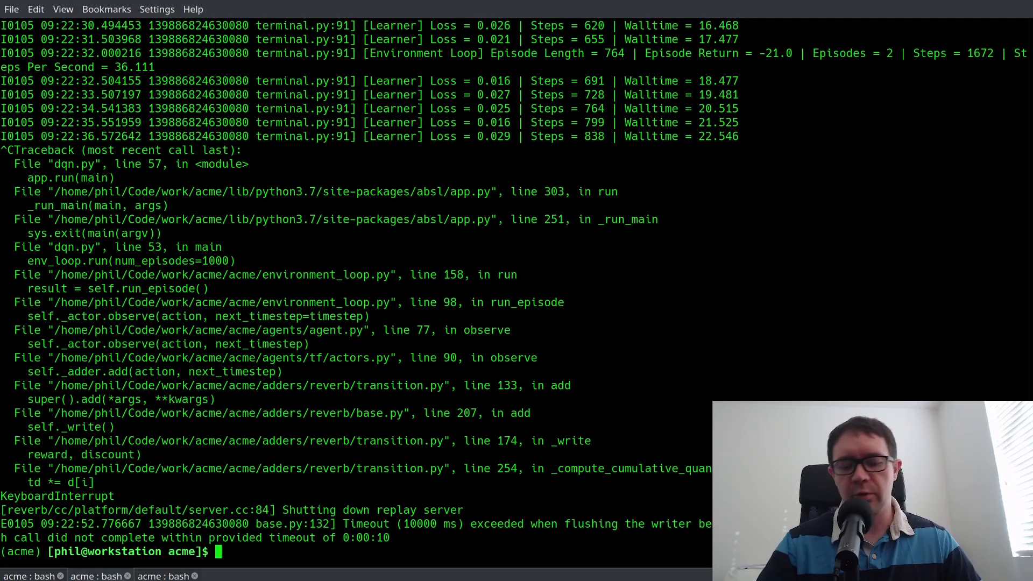
- Relaunch python dqn.py and run nvidia-smi twice, showing python using 1391 MiB GPU memory
{"action": "type", "text": "python dqn.py"}
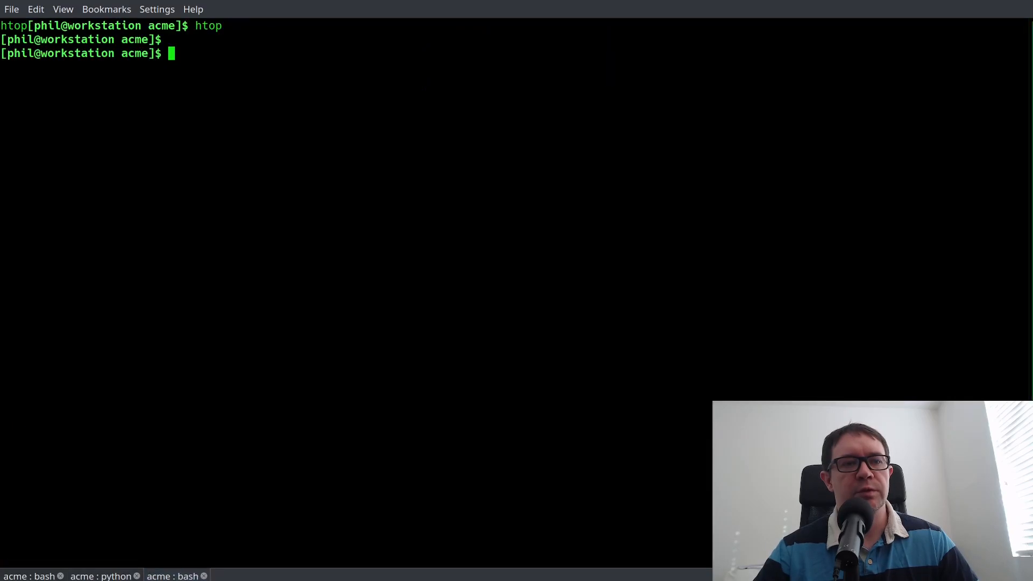
{"action": "type", "text": "nvidia-smi"}
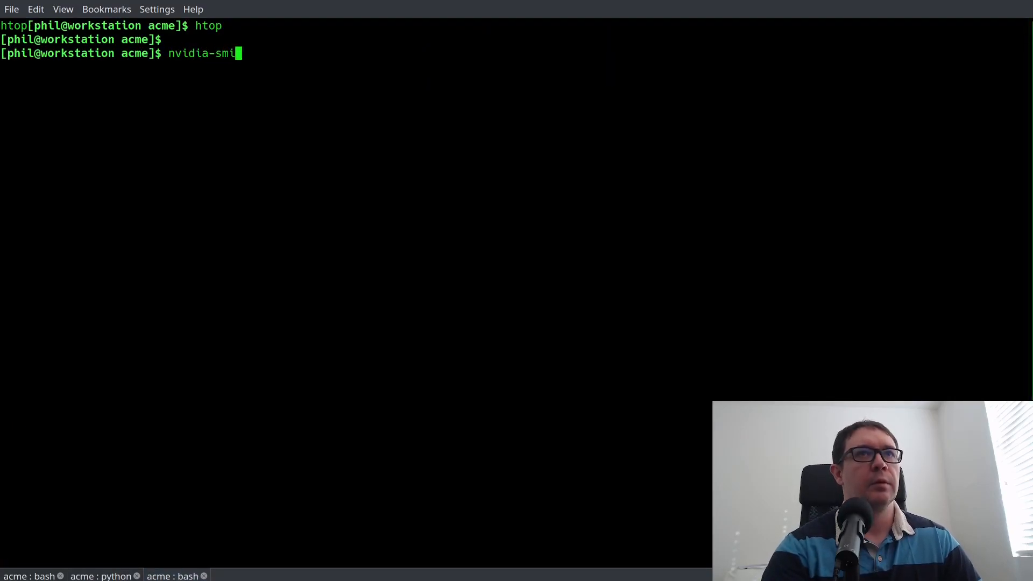
{"action": "key", "text": "Return"}
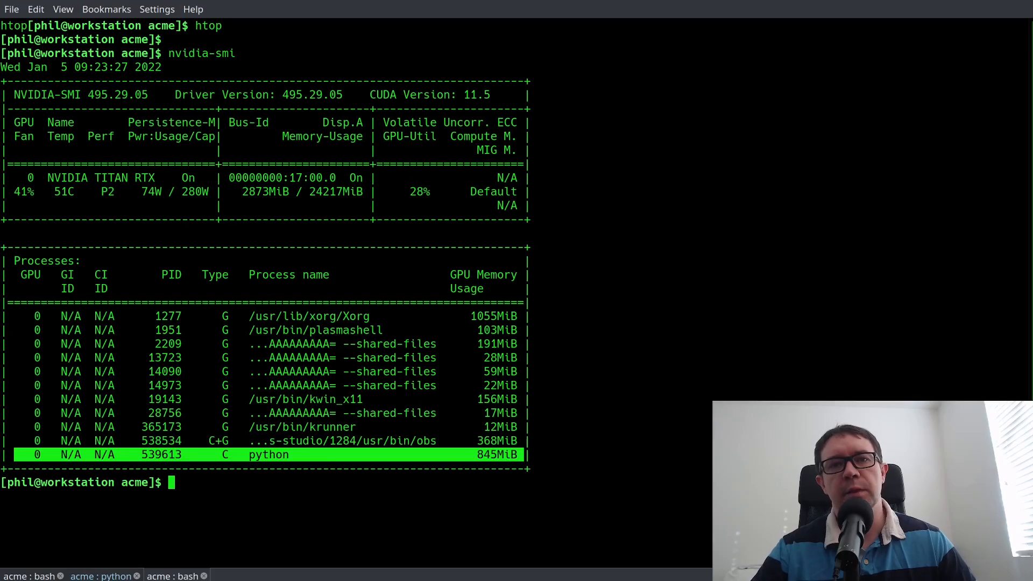
{"action": "type", "text": "nvidia-smi"}
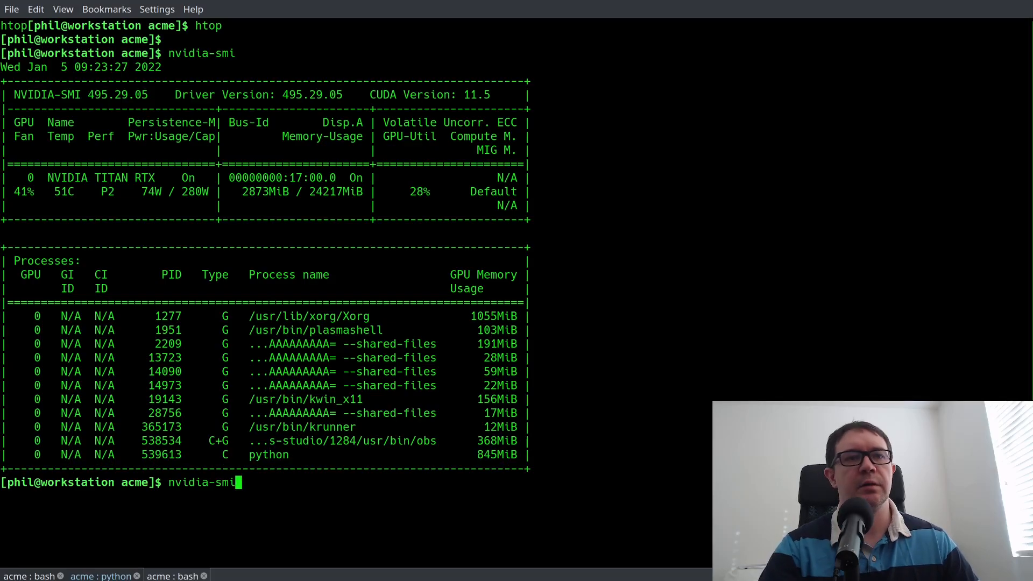
{"action": "key", "text": "Return"}
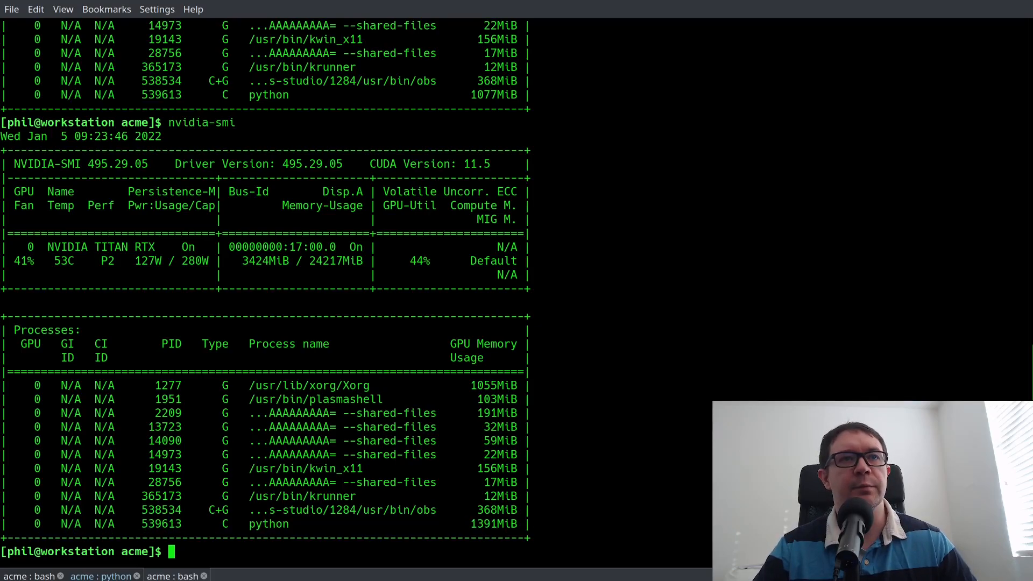
- Mark the 1391 MiB memory figure and switch to the shell with the Pong run stopped after 142 episodes
{"action": "double_click", "coordinate": [340, 260]}
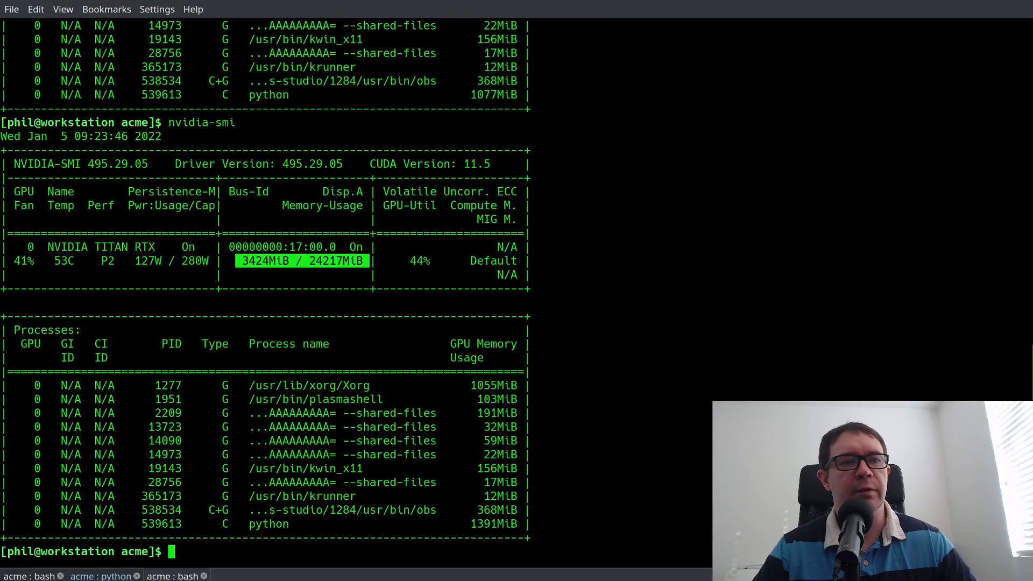
{"action": "left_click", "coordinate": [99, 575]}
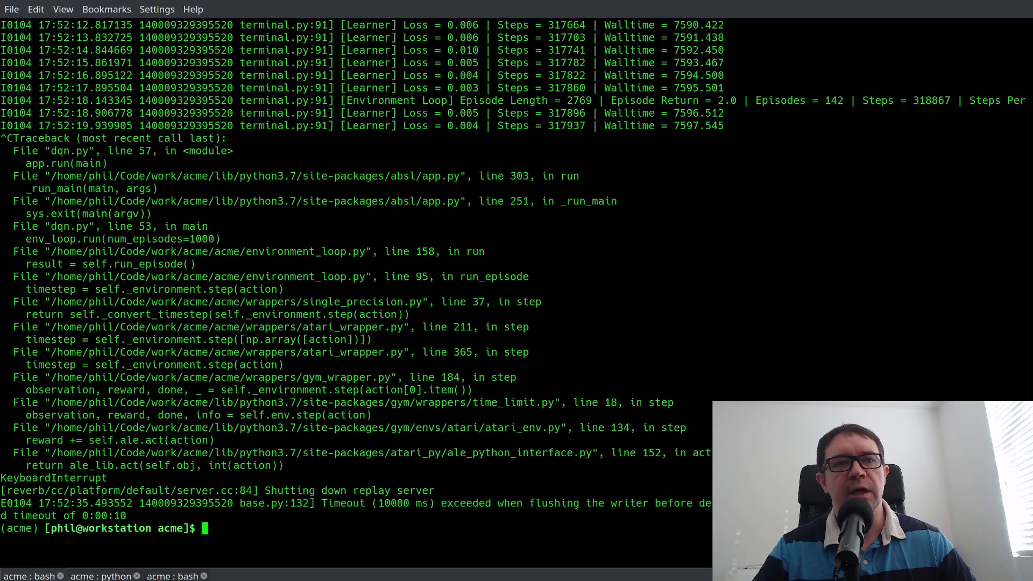
{"action": "scroll", "scroll_direction": "up", "scroll_amount": 3}
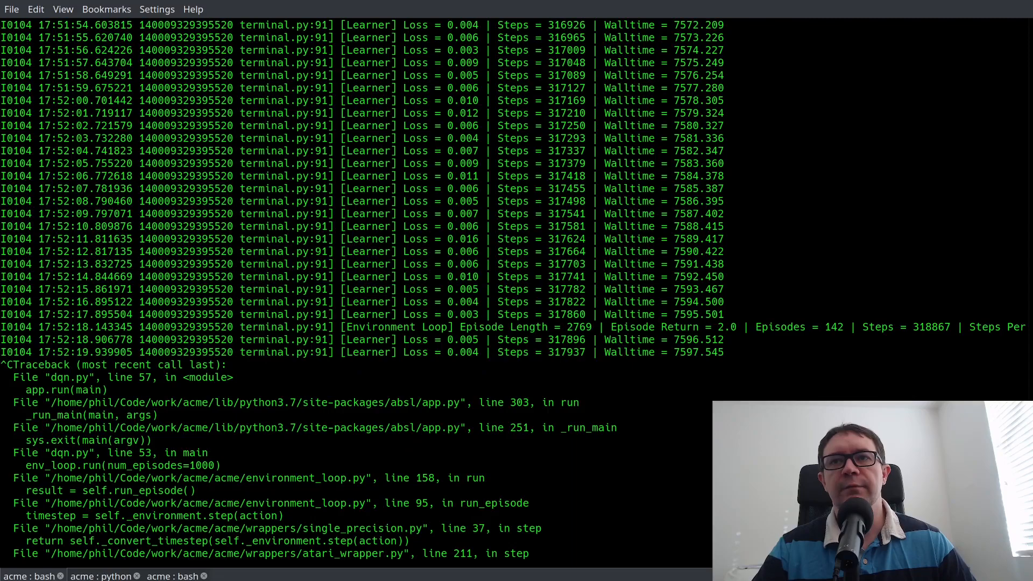
{"action": "double_click", "coordinate": [723, 327]}
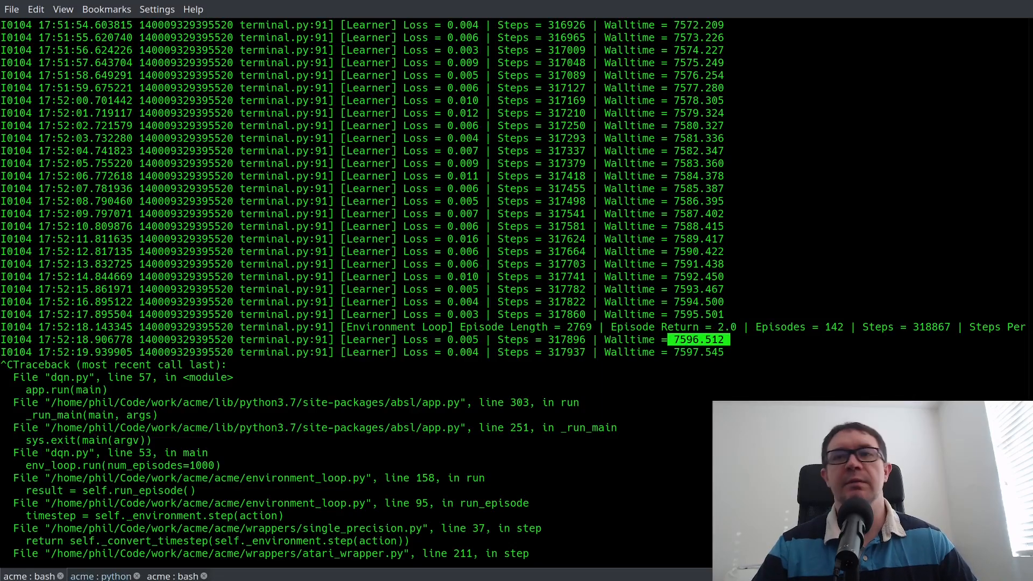
{"action": "left_click", "coordinate": [105, 576]}
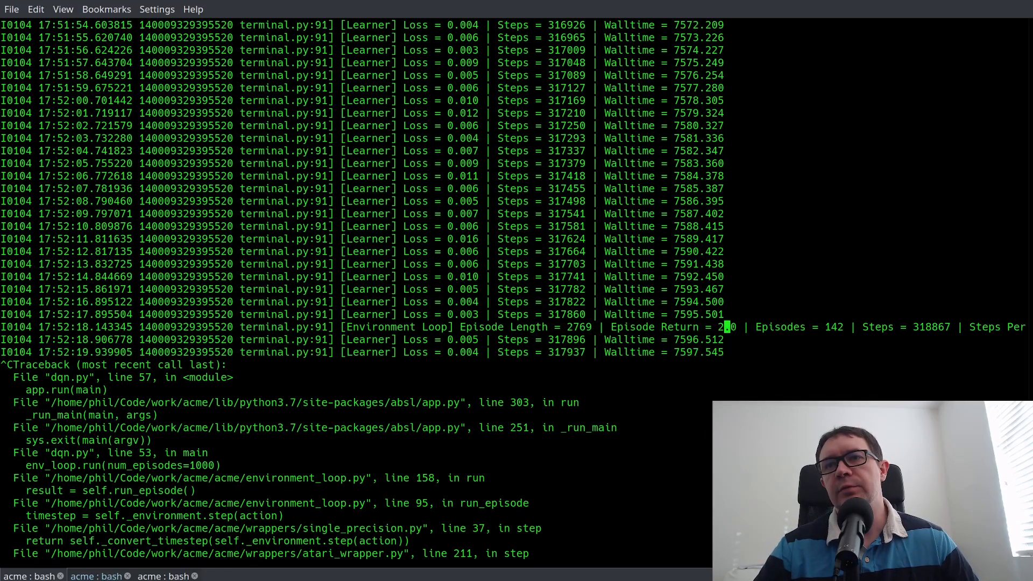
{"action": "scroll", "scroll_direction": "up", "scroll_amount": 3}
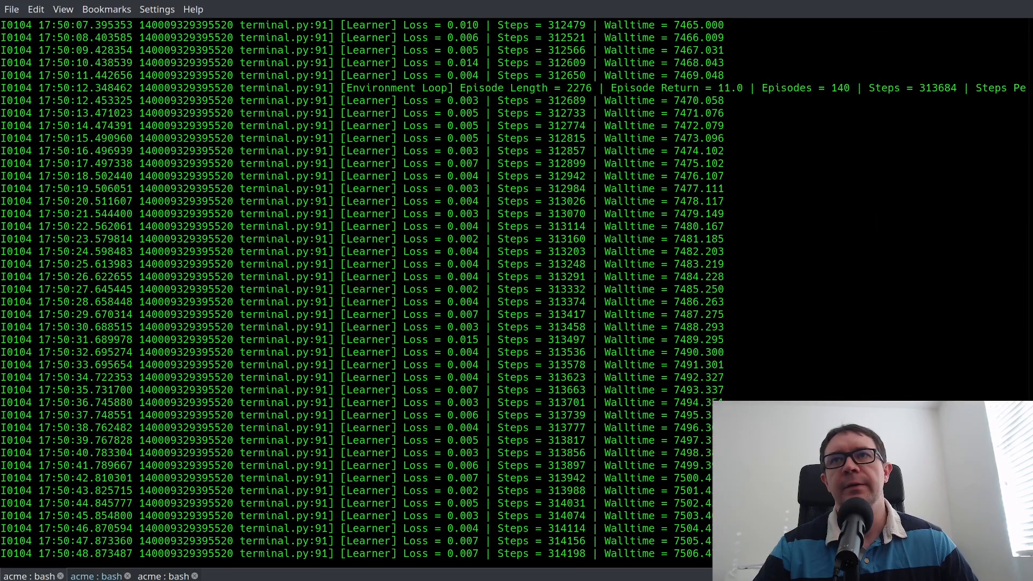
{"action": "scroll", "scroll_direction": "up", "scroll_amount": 3}
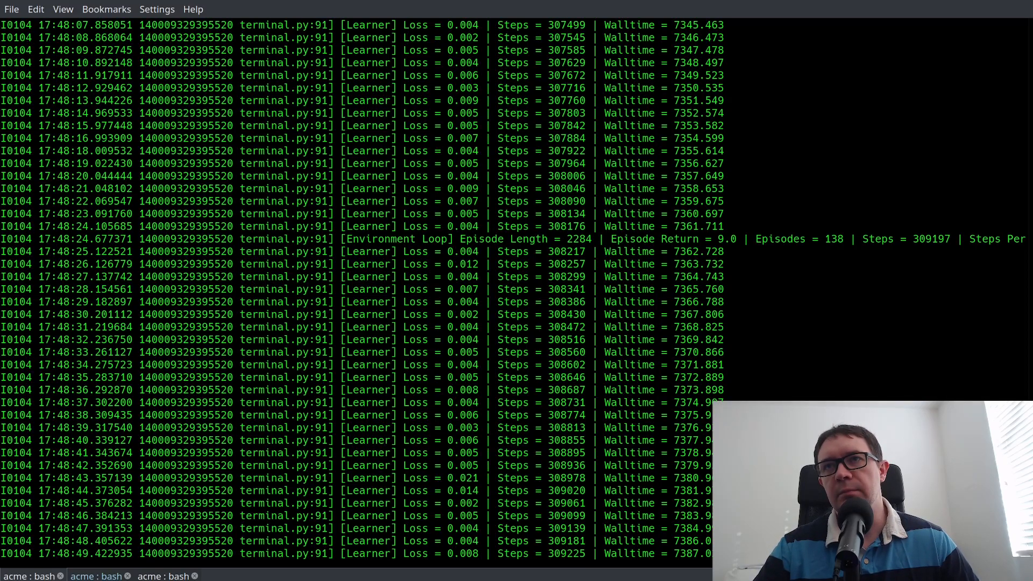
{"action": "double_click", "coordinate": [726, 238]}
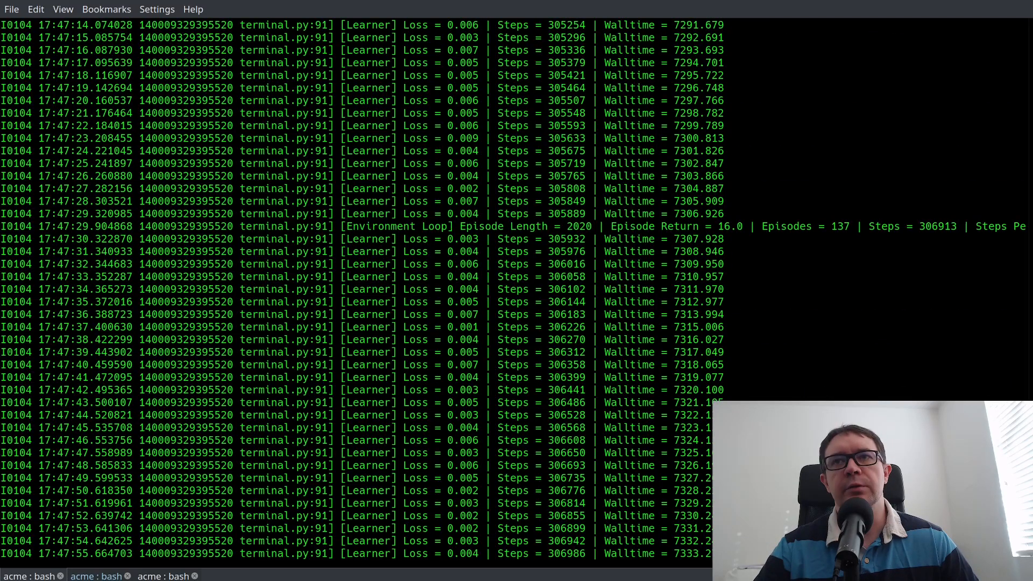
{"action": "scroll", "scroll_direction": "up", "scroll_amount": 3}
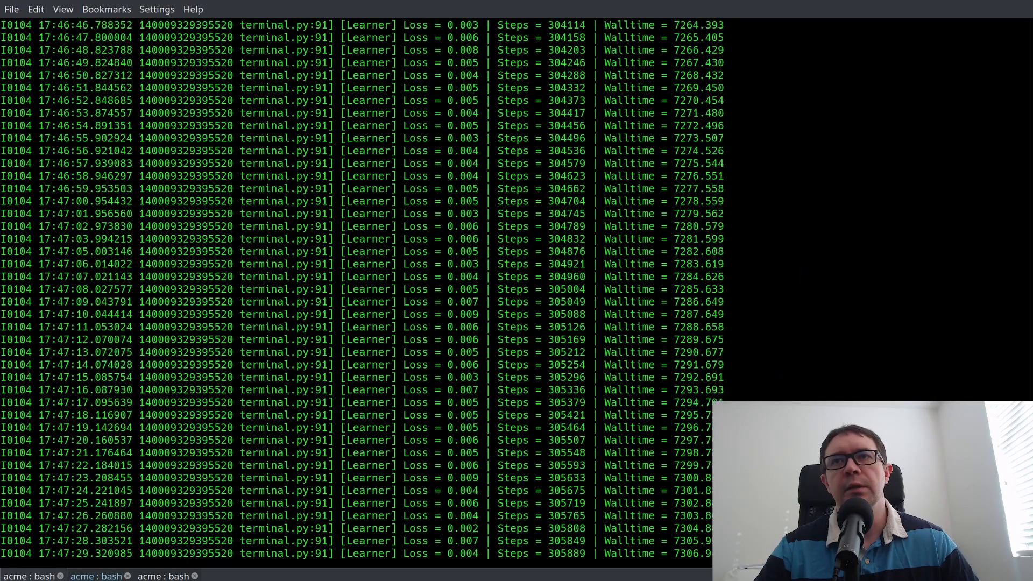
{"action": "scroll", "scroll_direction": "up", "scroll_amount": 3}
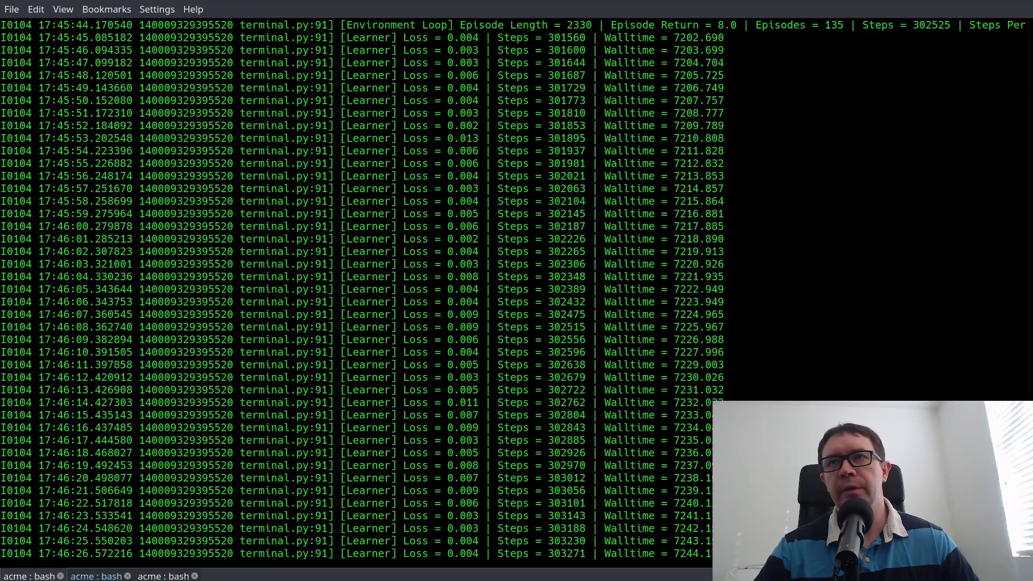